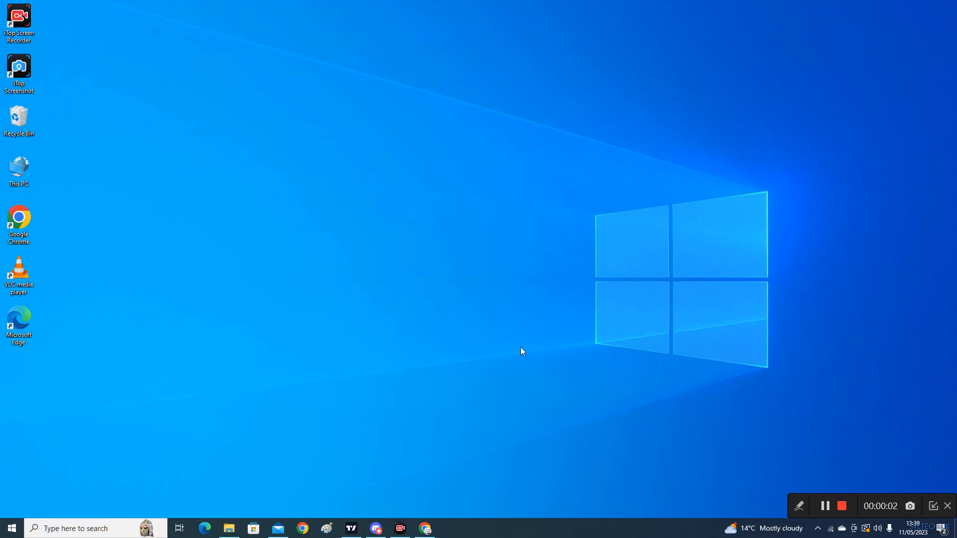
{"action": "mouse_move", "coordinate": [467, 298]}
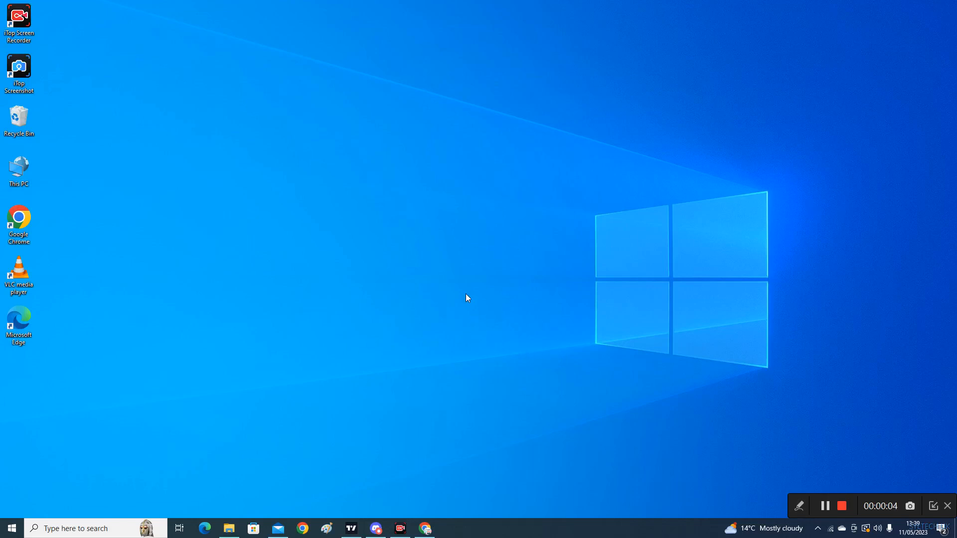
{"action": "mouse_move", "coordinate": [368, 338]}
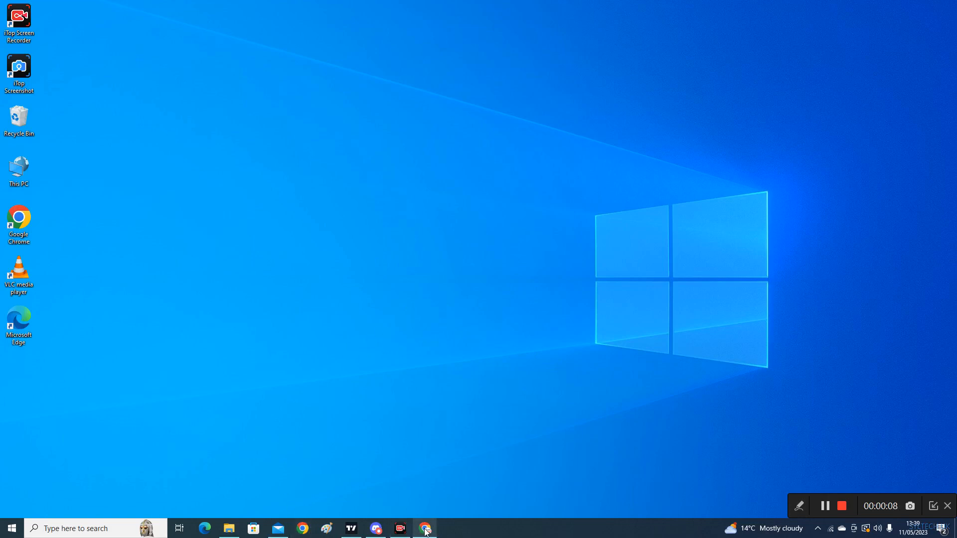
Step: Bring Chrome forward showing the macOS Big Sur App Store page and highlight its title briefly
{"action": "left_click", "coordinate": [424, 528]}
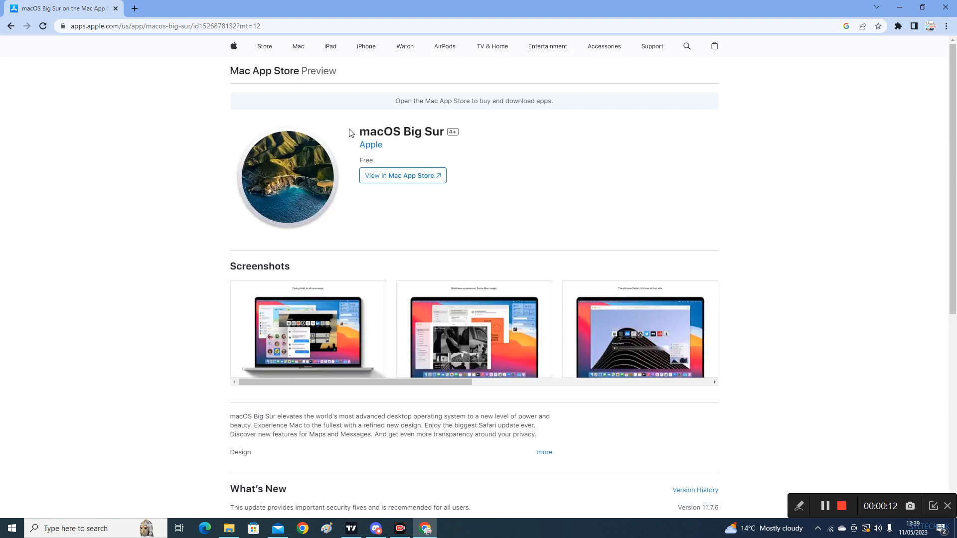
{"action": "double_click", "coordinate": [400, 132]}
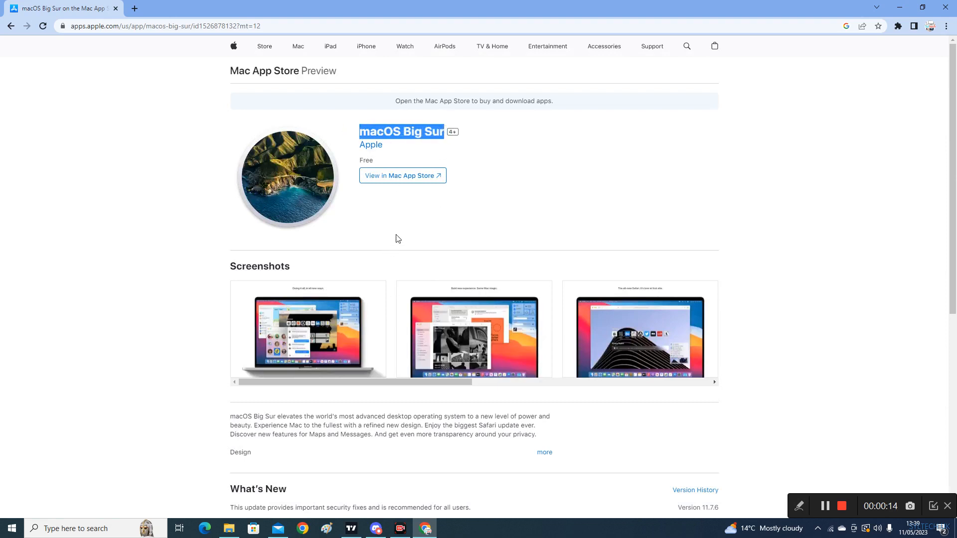
{"action": "mouse_move", "coordinate": [460, 202]}
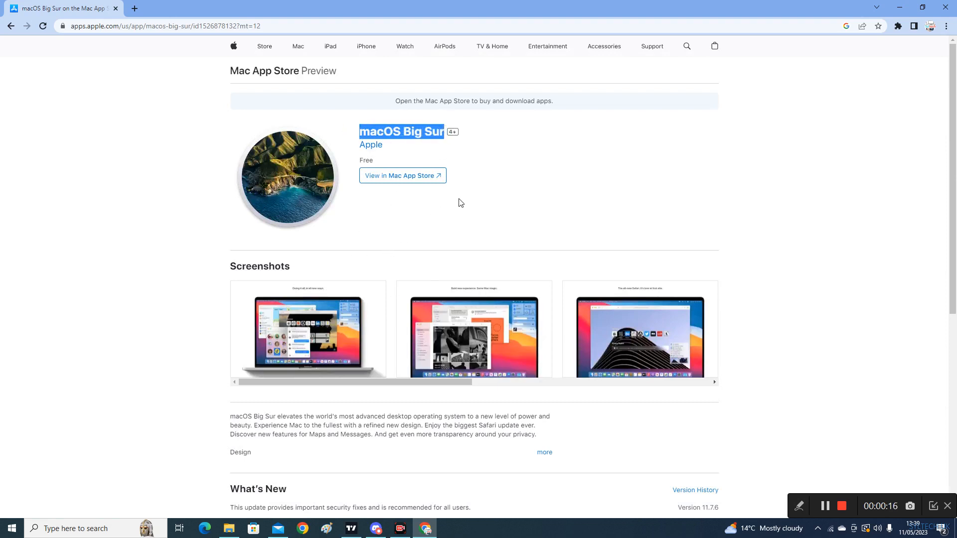
{"action": "mouse_move", "coordinate": [378, 222]}
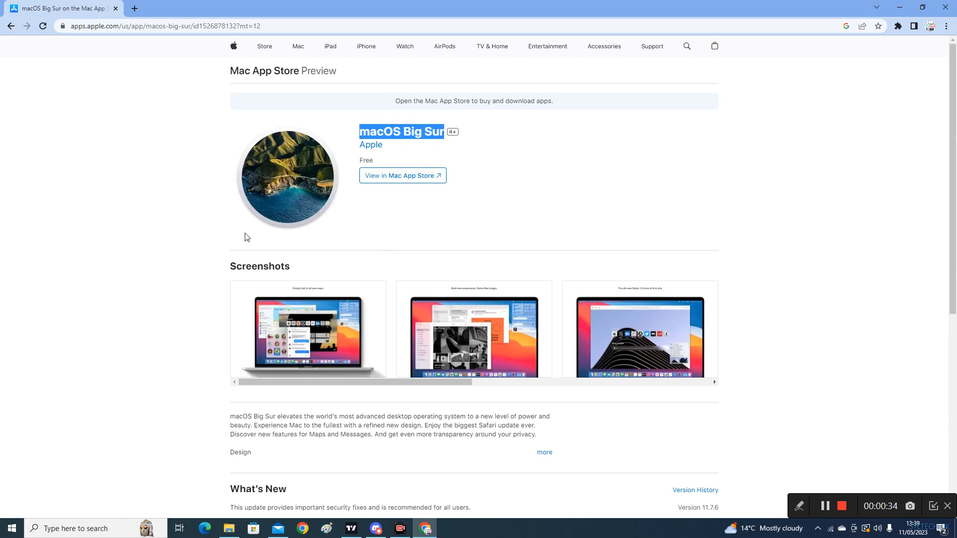
{"action": "mouse_move", "coordinate": [141, 15]}
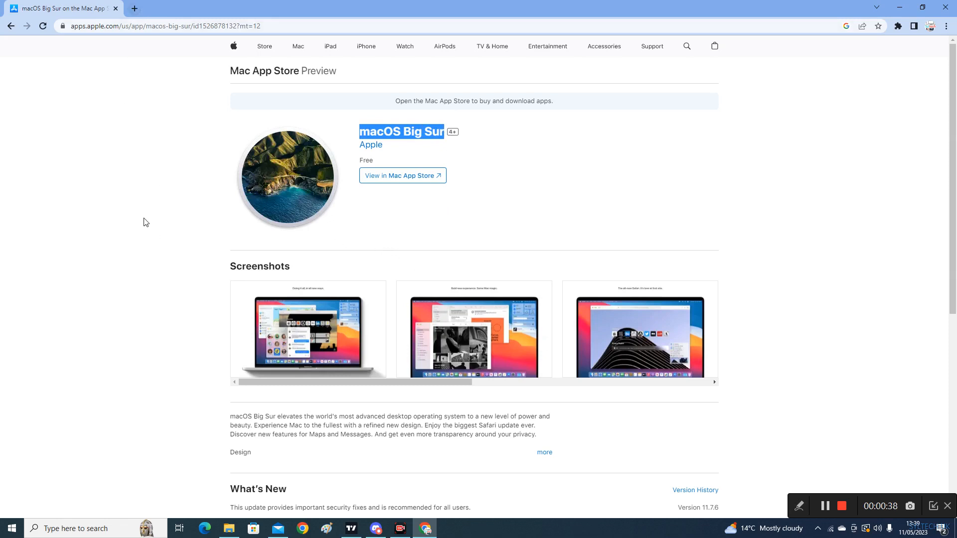
{"action": "mouse_move", "coordinate": [300, 188]}
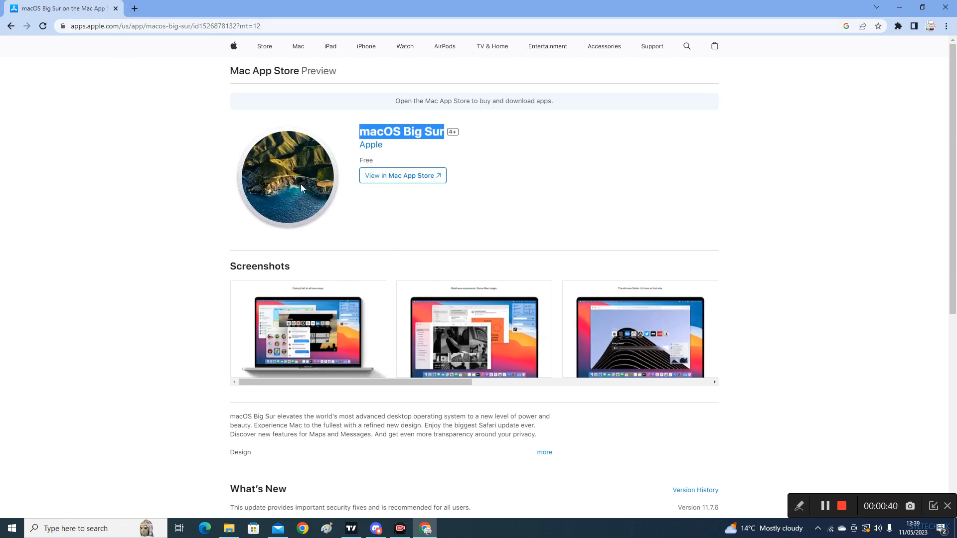
{"action": "left_click", "coordinate": [355, 235]}
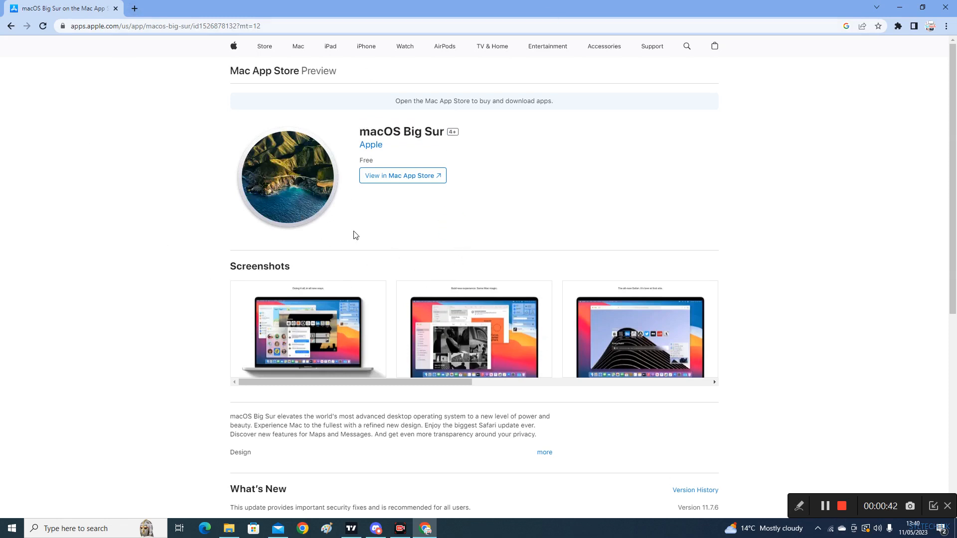
Step: In This PC, bring up the Format dialog for the 14.6 GB USB Drive (F:)
{"action": "left_click", "coordinate": [229, 528]}
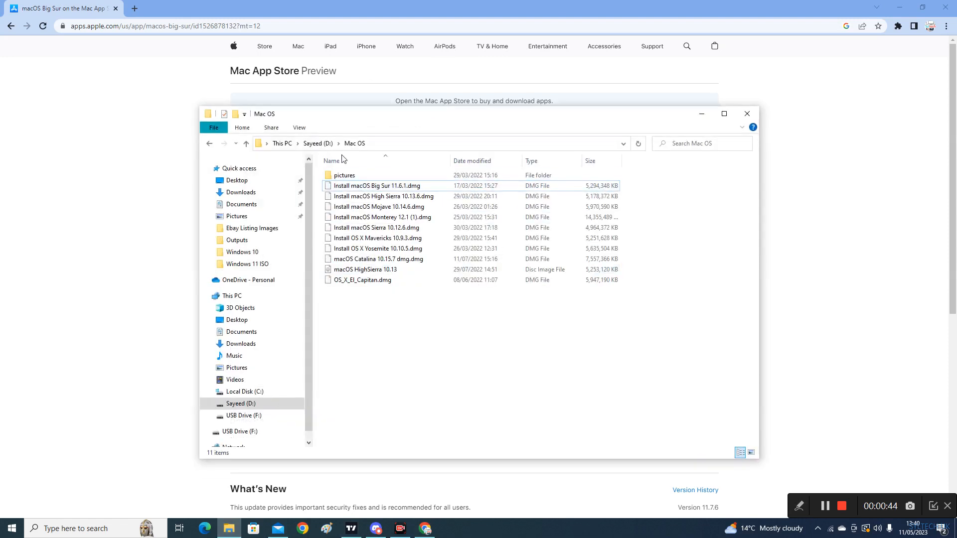
{"action": "left_click", "coordinate": [232, 295]}
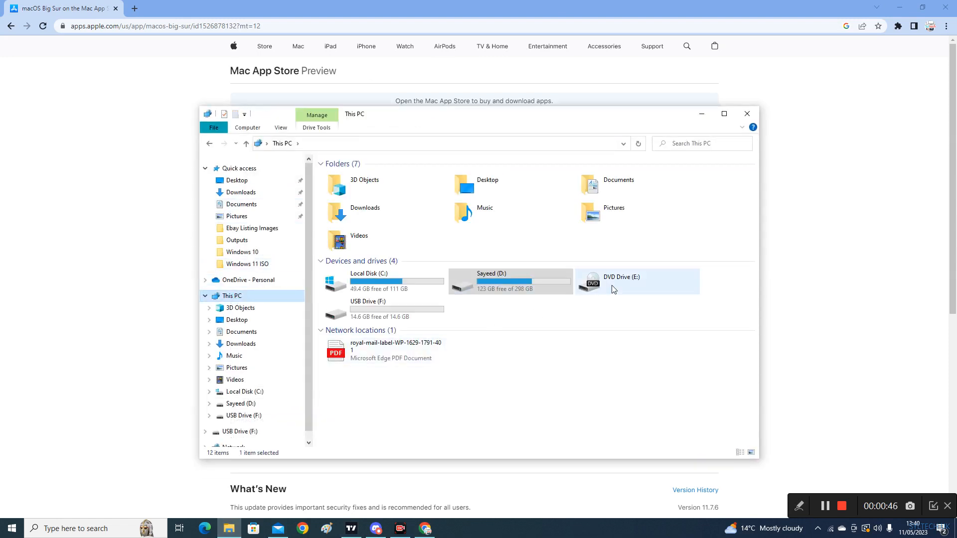
{"action": "left_click", "coordinate": [368, 308]}
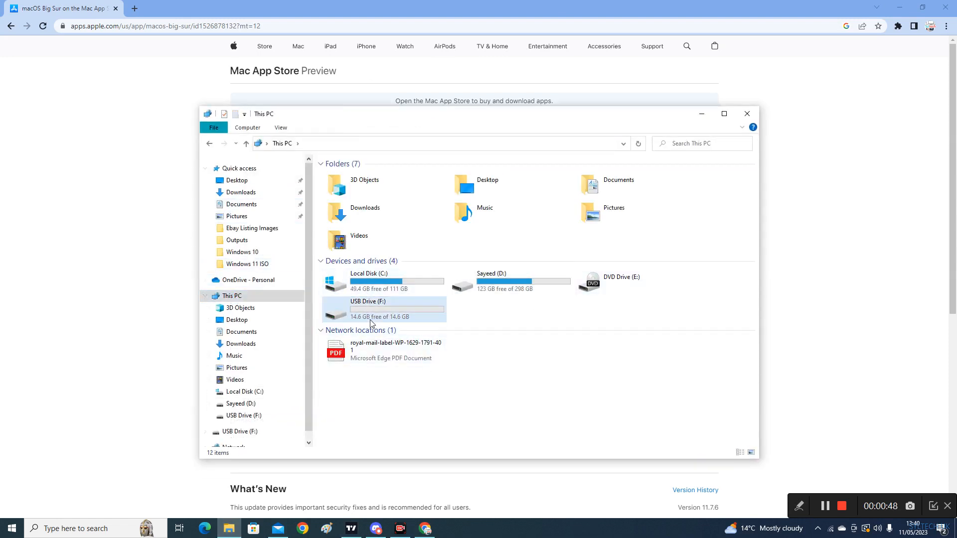
{"action": "mouse_move", "coordinate": [368, 311]}
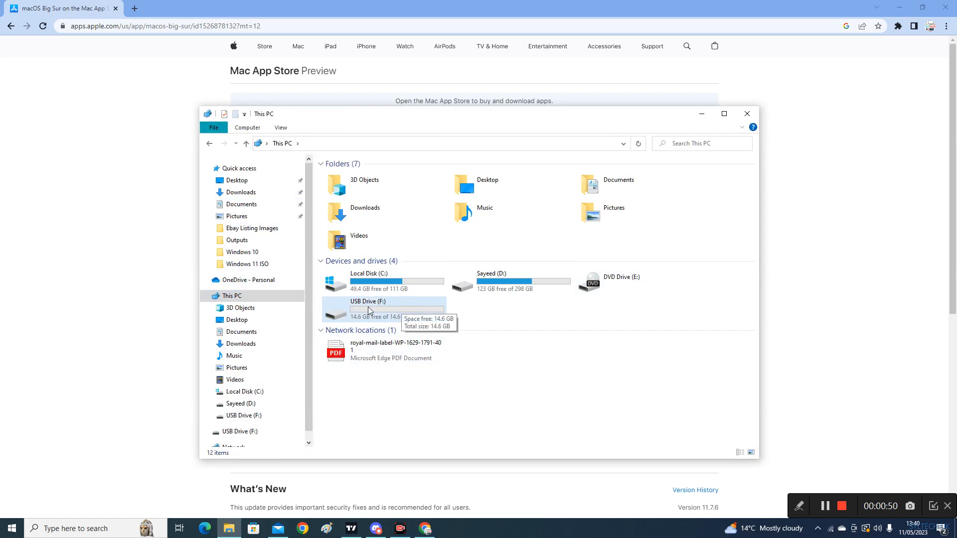
{"action": "left_click", "coordinate": [368, 305]}
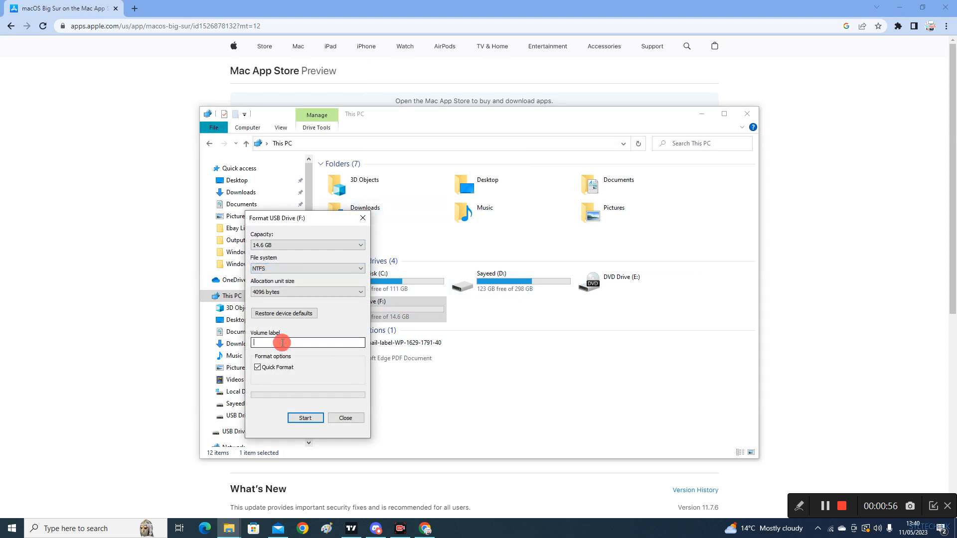
Step: Quick-format the USB drive as NTFS with volume label 'MAC OS', confirming the erase warning
{"action": "left_click", "coordinate": [307, 342]}
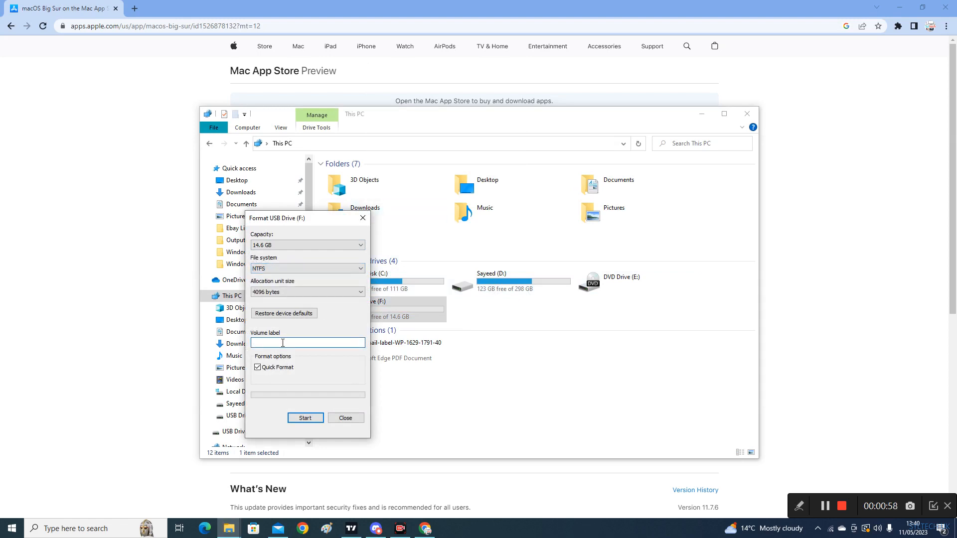
{"action": "type", "text": "MAC OS"}
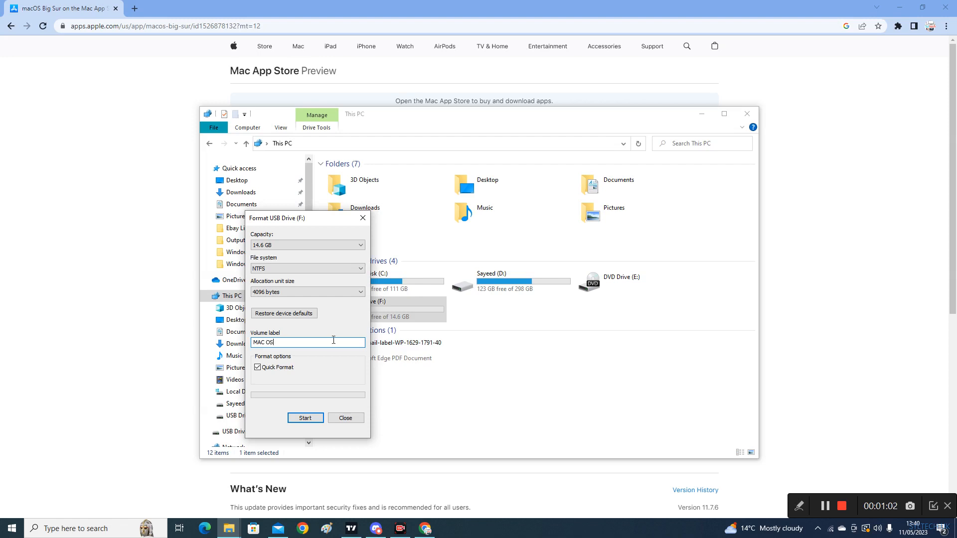
{"action": "left_click", "coordinate": [305, 418]}
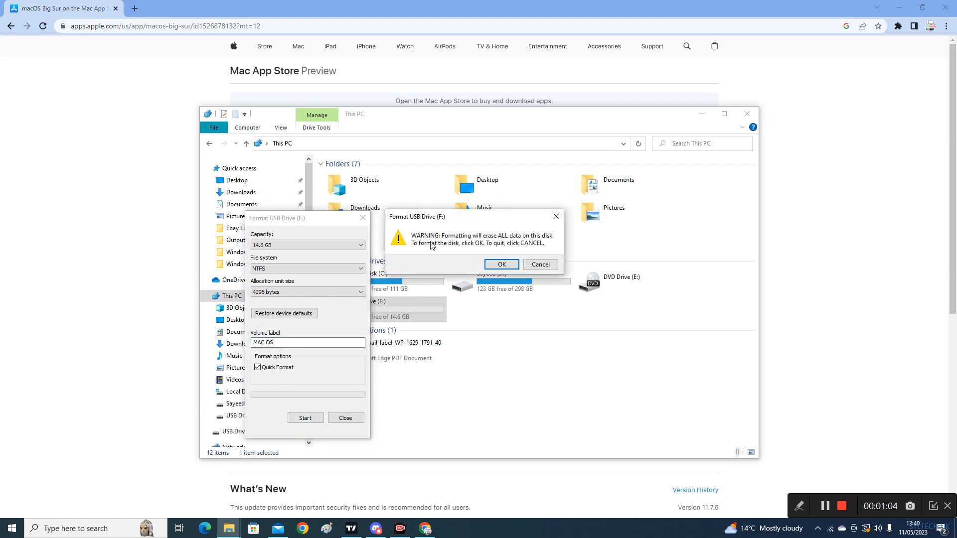
{"action": "left_click", "coordinate": [500, 263]}
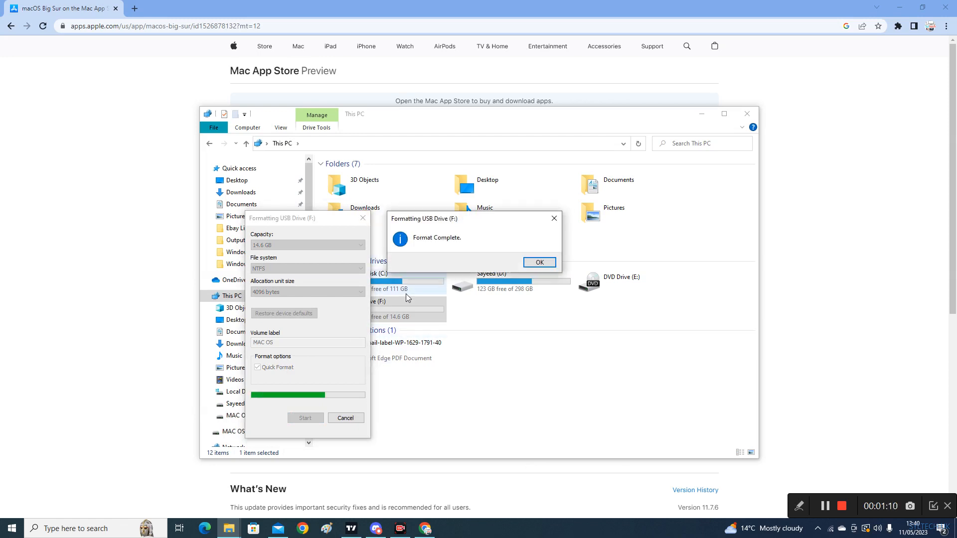
{"action": "left_click", "coordinate": [538, 262]}
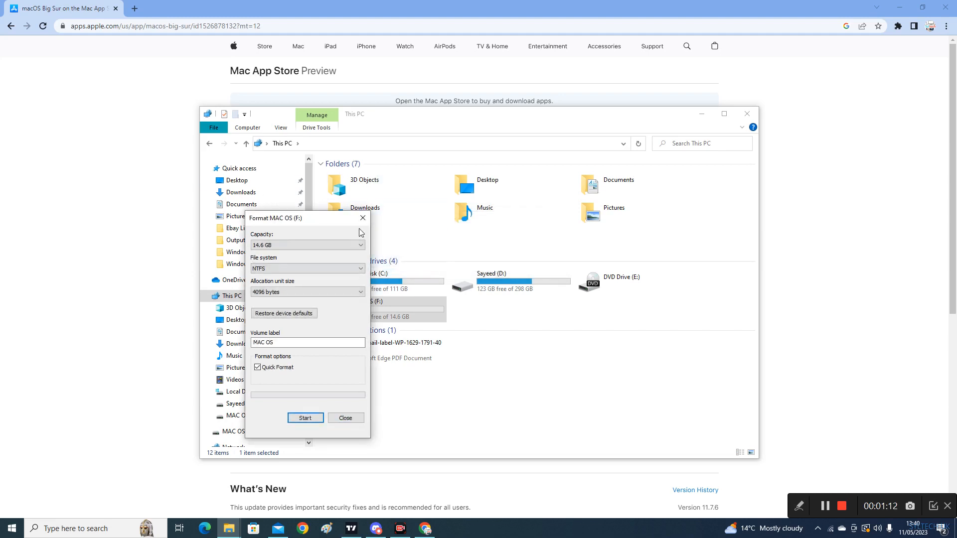
{"action": "left_click", "coordinate": [345, 418]}
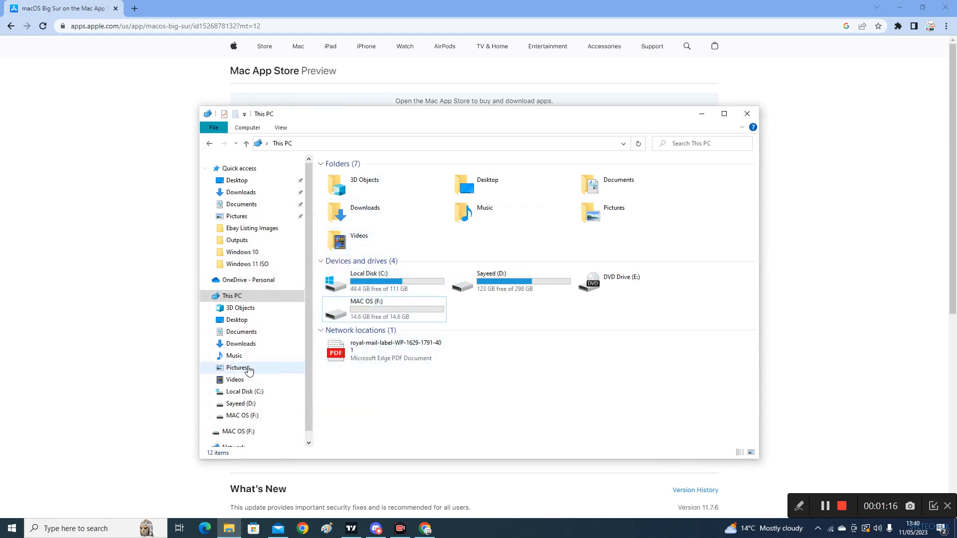
Step: Browse to the Mac OS folder on Sayeed (D:) that holds the macOS installer DMGs
{"action": "left_click", "coordinate": [232, 296]}
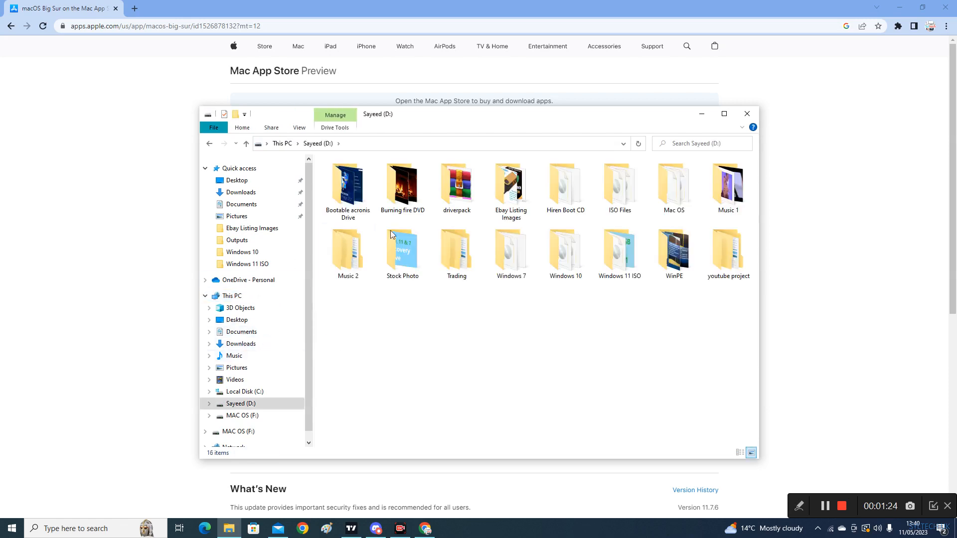
{"action": "left_click", "coordinate": [564, 185]}
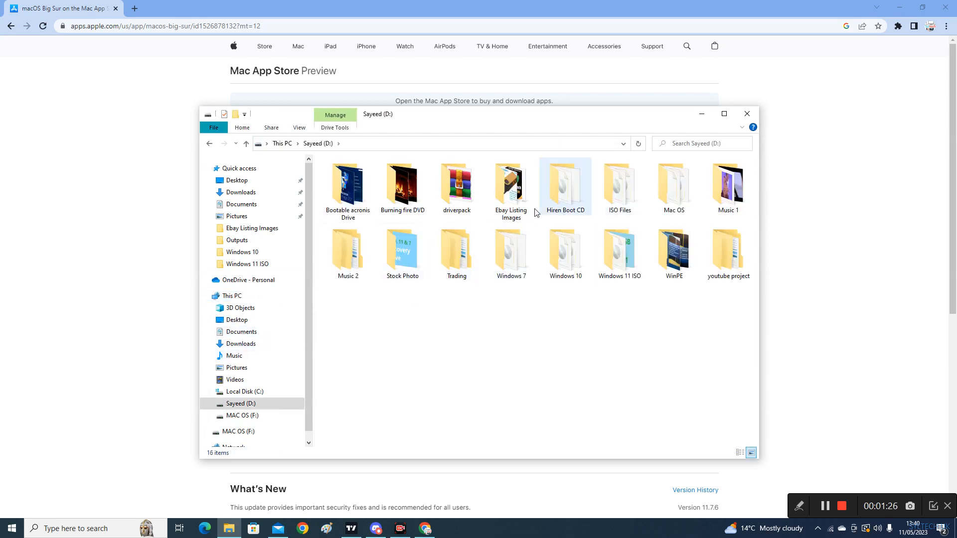
{"action": "left_click", "coordinate": [673, 184]}
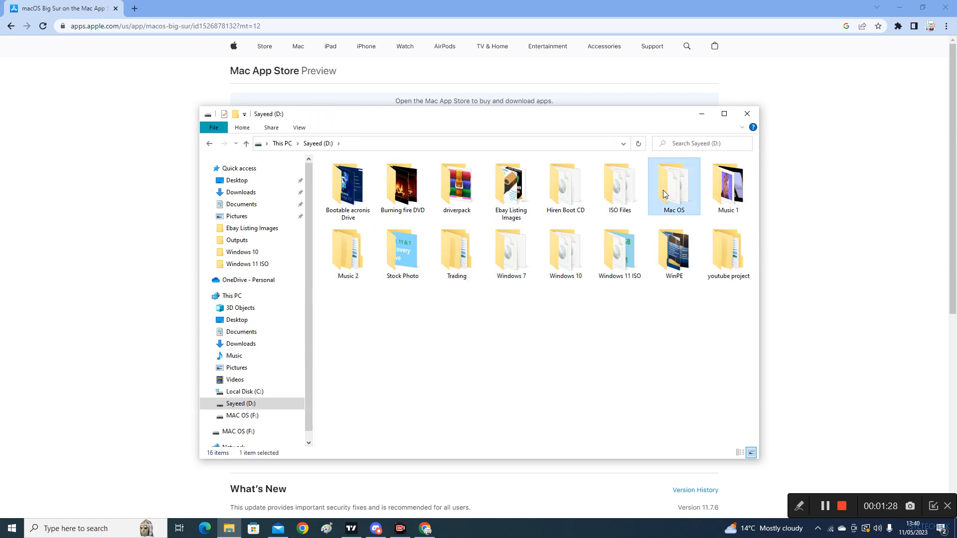
{"action": "double_click", "coordinate": [673, 184]}
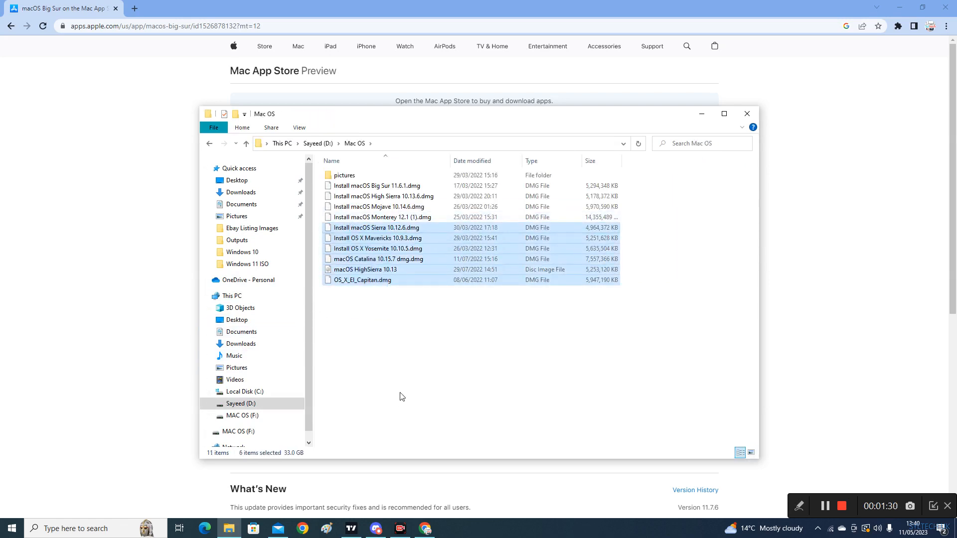
{"action": "left_click", "coordinate": [434, 328]}
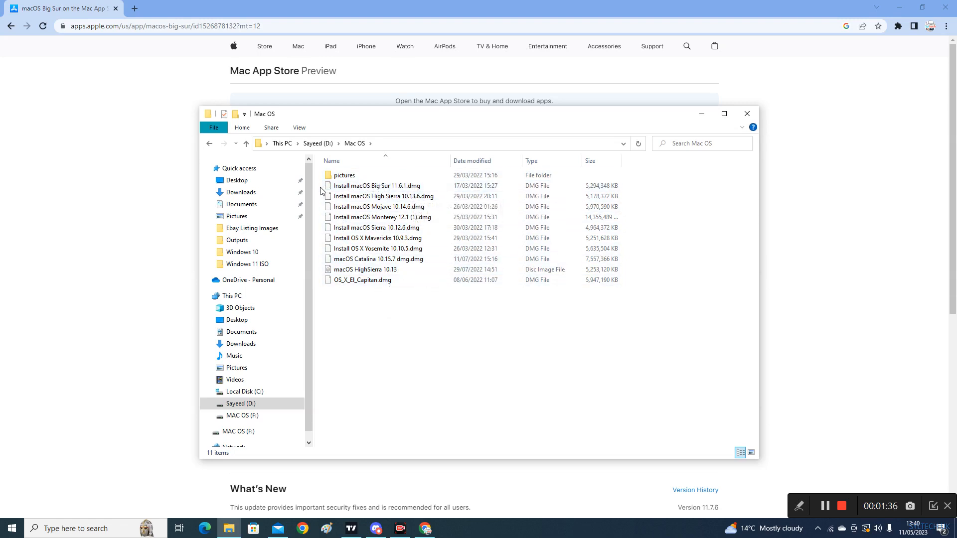
{"action": "left_click", "coordinate": [376, 186]}
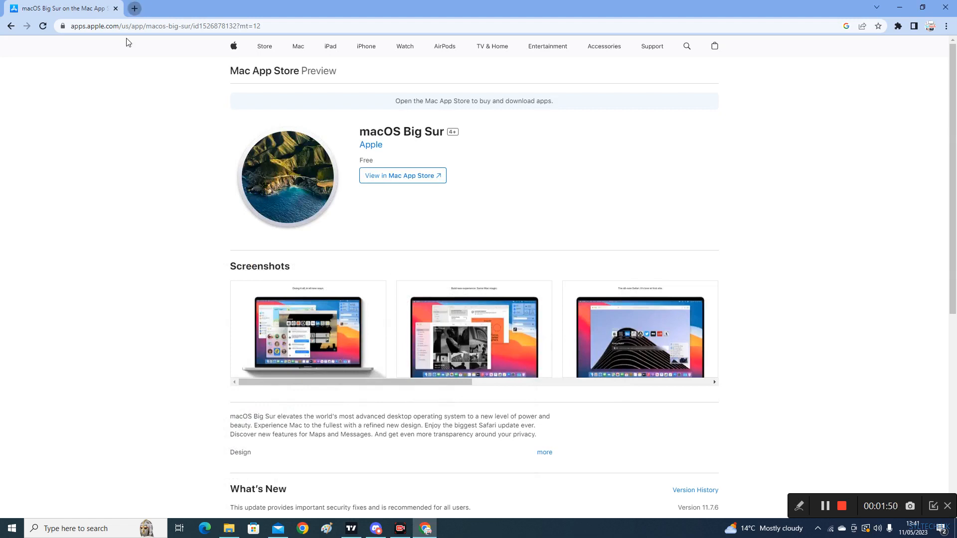
Step: Search 'balena etcher' in a new tab and open the official balena.io Etcher page
{"action": "left_click", "coordinate": [133, 8]}
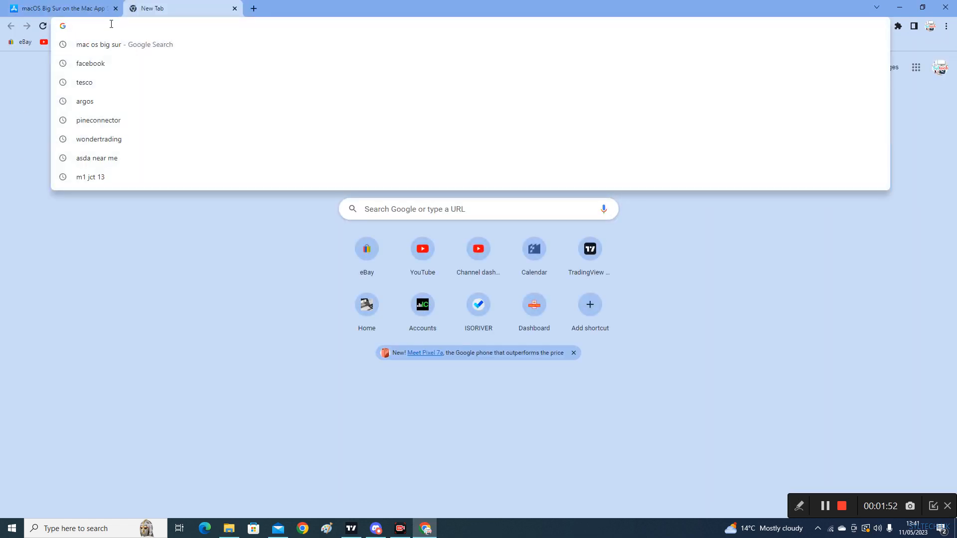
{"action": "type", "text": "bance"}
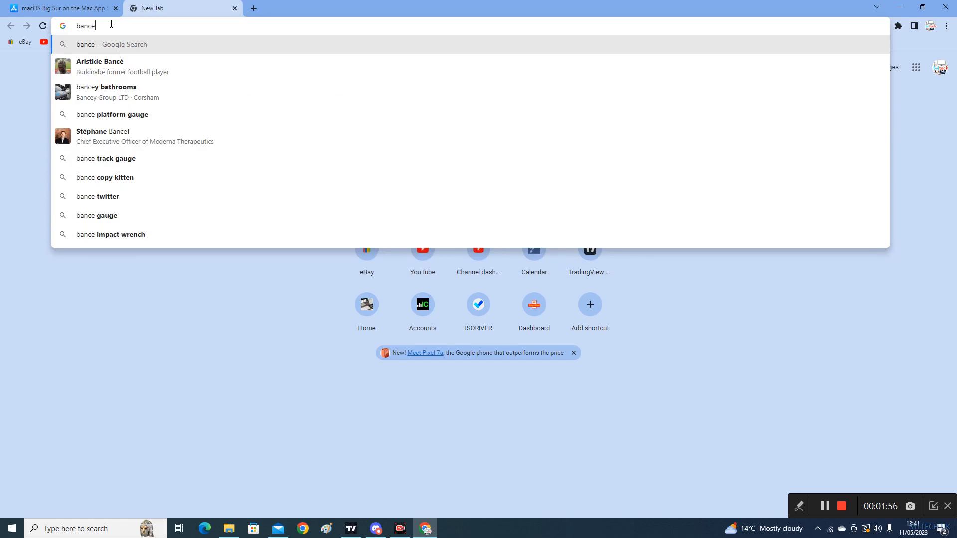
{"action": "key", "text": "BackSpace"}
{"action": "type", "text": "lenca"}
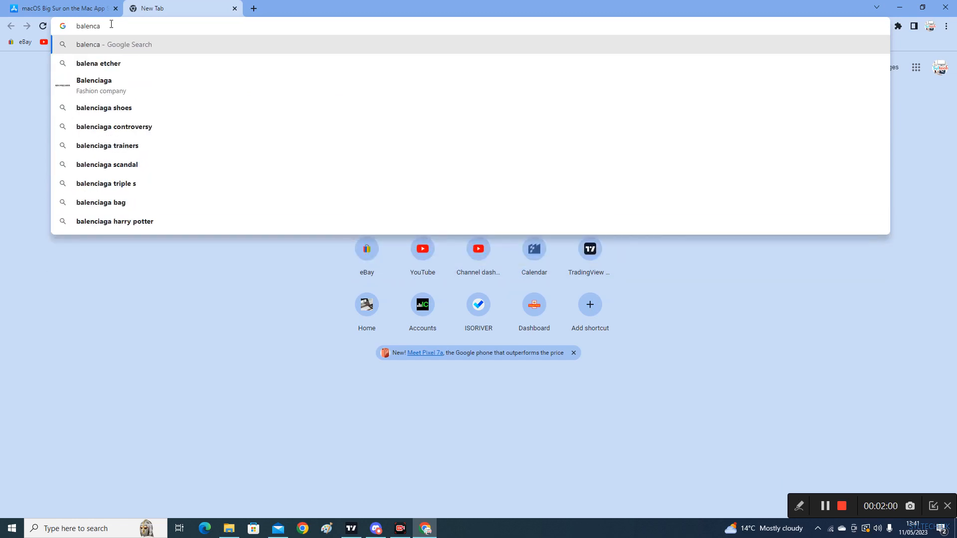
{"action": "left_click", "coordinate": [98, 63]}
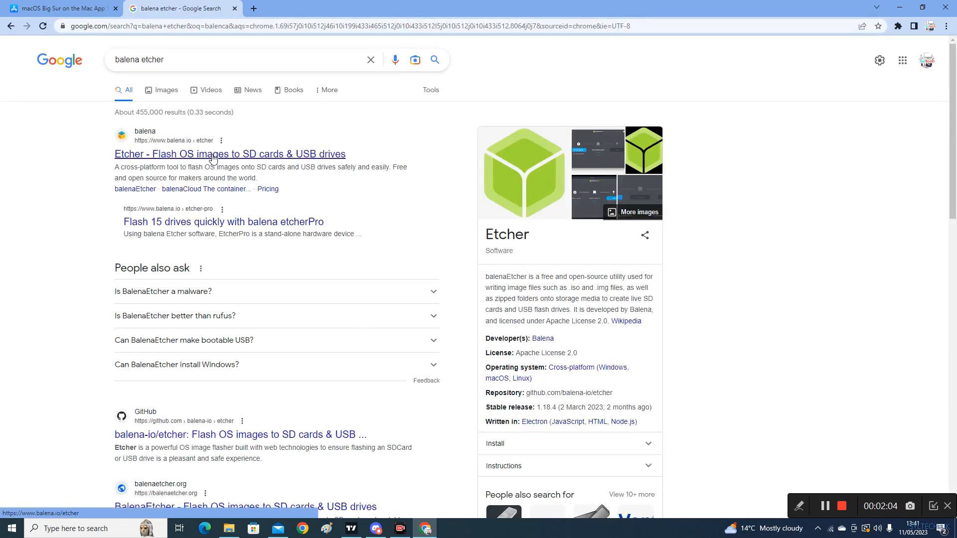
{"action": "left_click", "coordinate": [229, 154]}
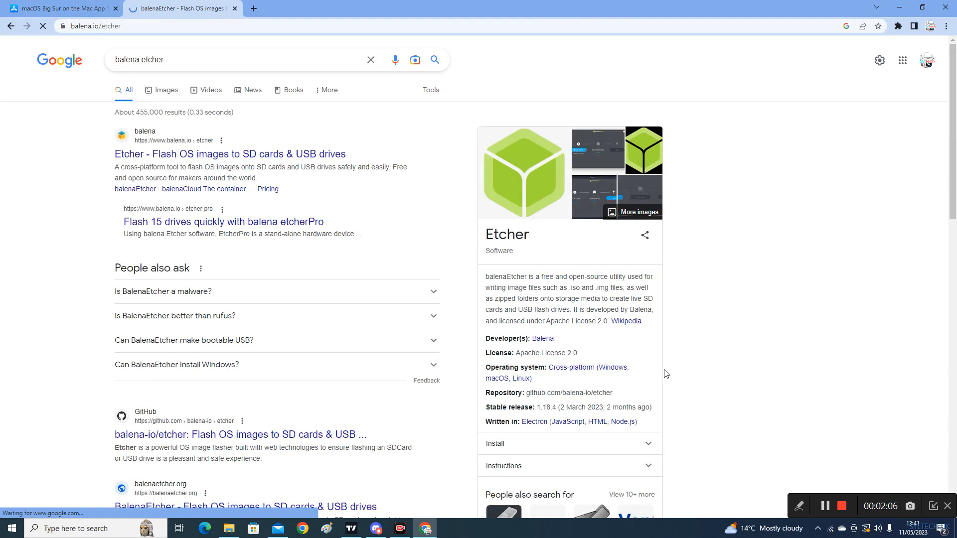
{"action": "left_click", "coordinate": [229, 153]}
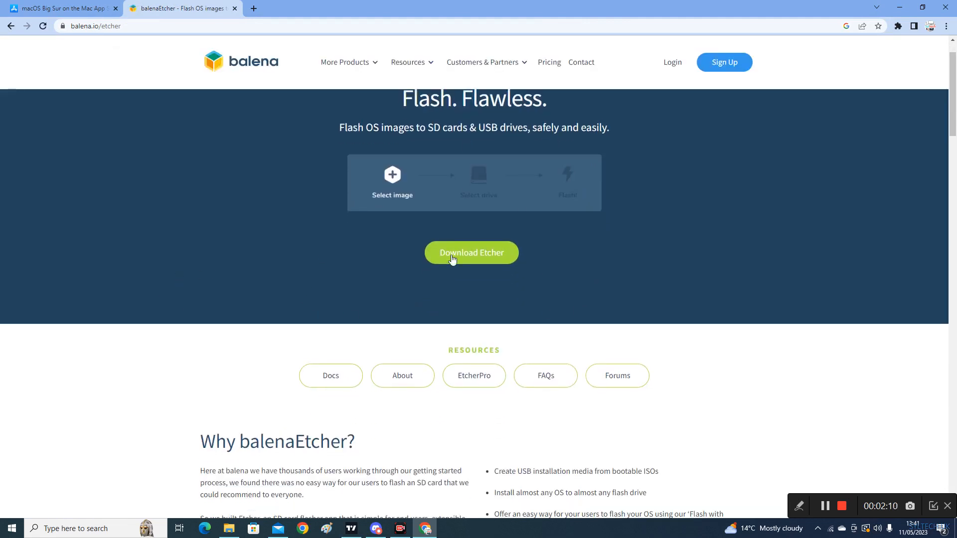
Step: Jump to the Download Etcher table of Windows, macOS and Linux builds and highlight the X86 entry
{"action": "left_click", "coordinate": [472, 252]}
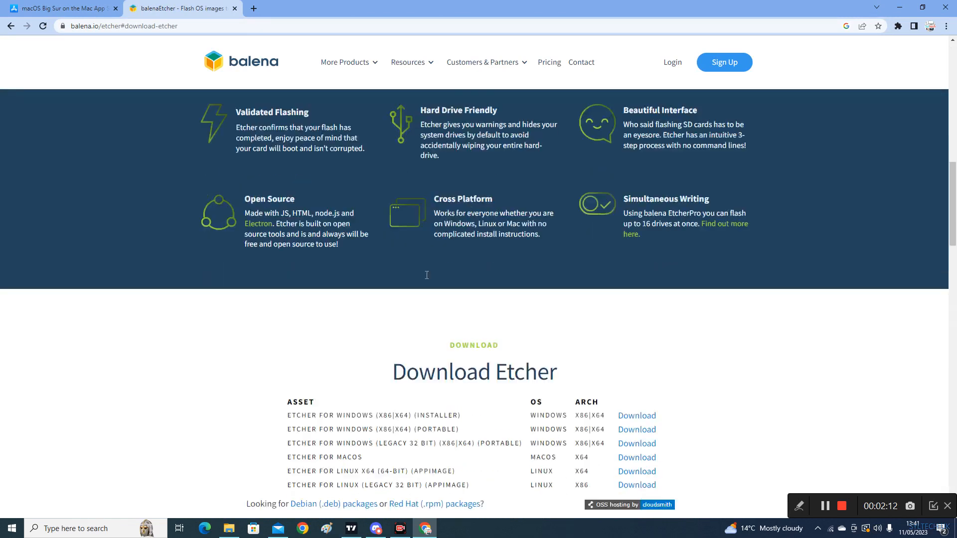
{"action": "scroll", "scroll_direction": "down", "scroll_amount": 3}
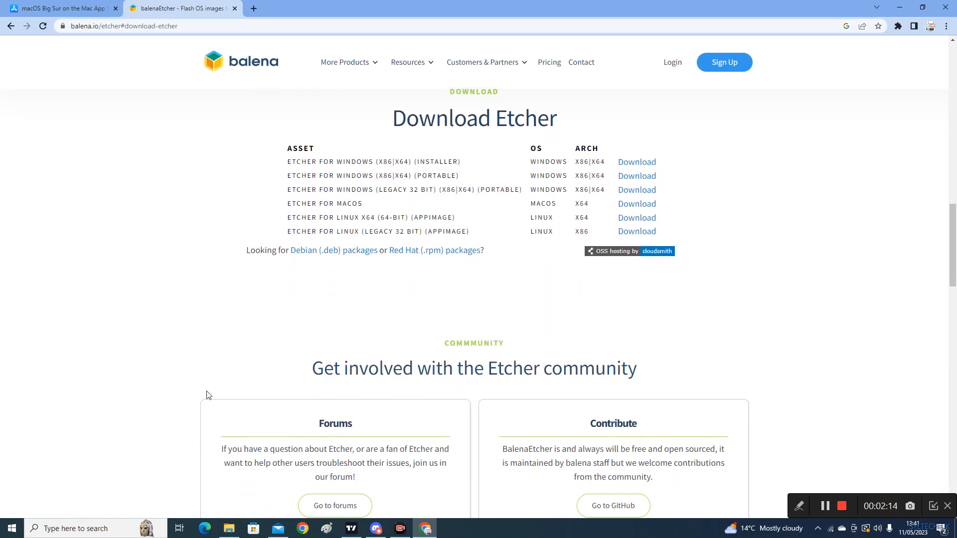
{"action": "mouse_move", "coordinate": [210, 377]}
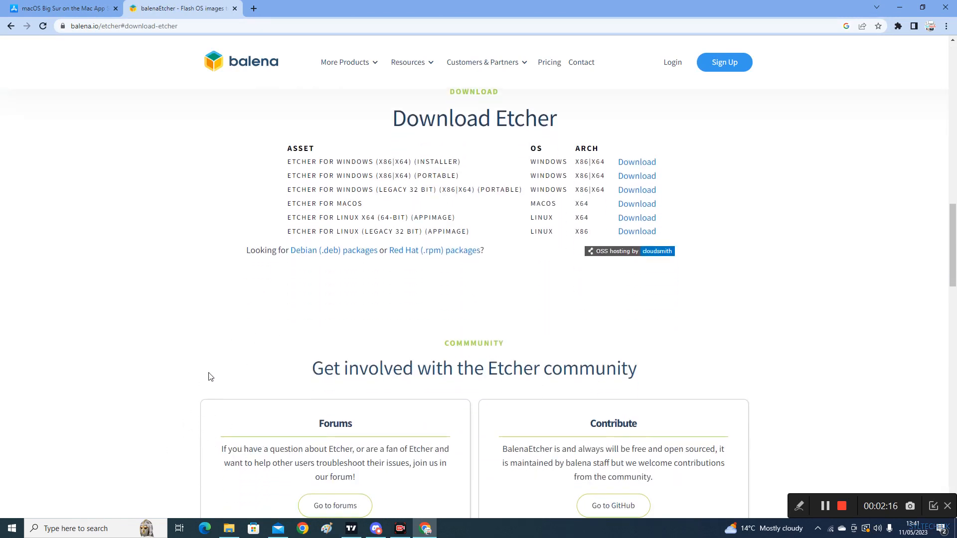
{"action": "mouse_move", "coordinate": [754, 221]}
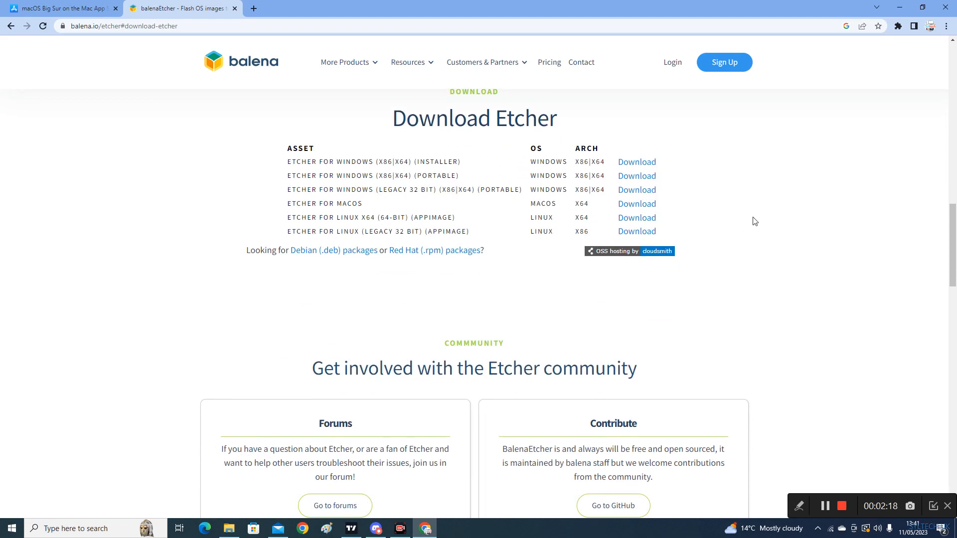
{"action": "mouse_move", "coordinate": [477, 336]}
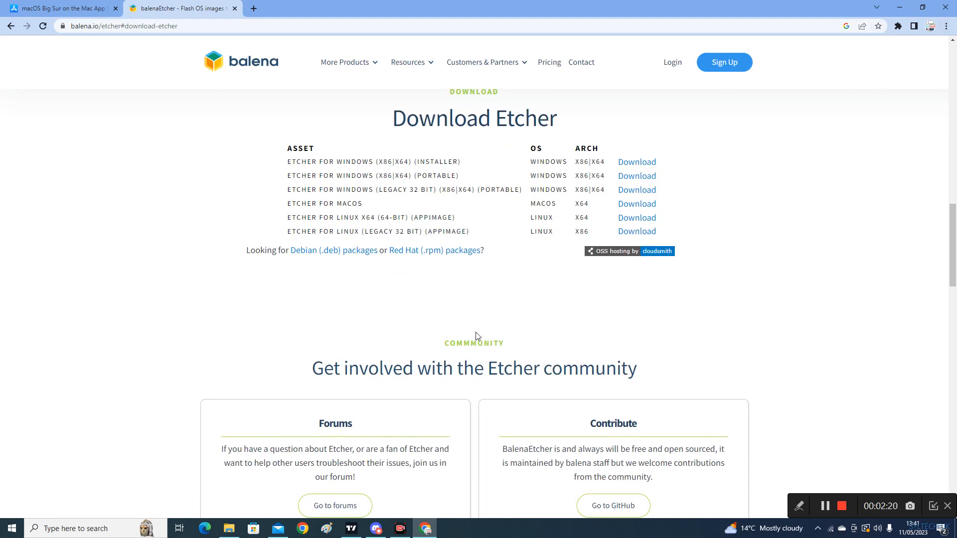
{"action": "scroll", "scroll_direction": "down", "scroll_amount": 3}
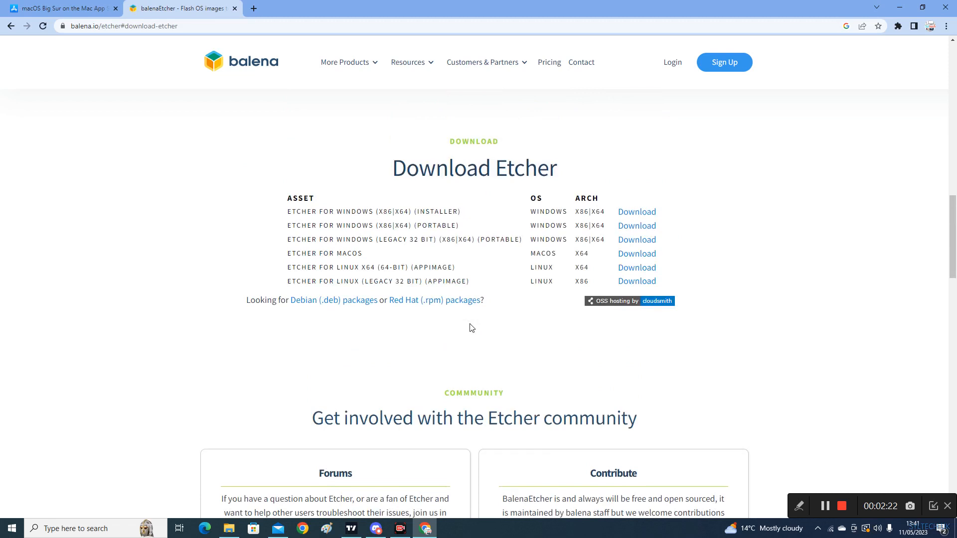
{"action": "mouse_move", "coordinate": [308, 221]}
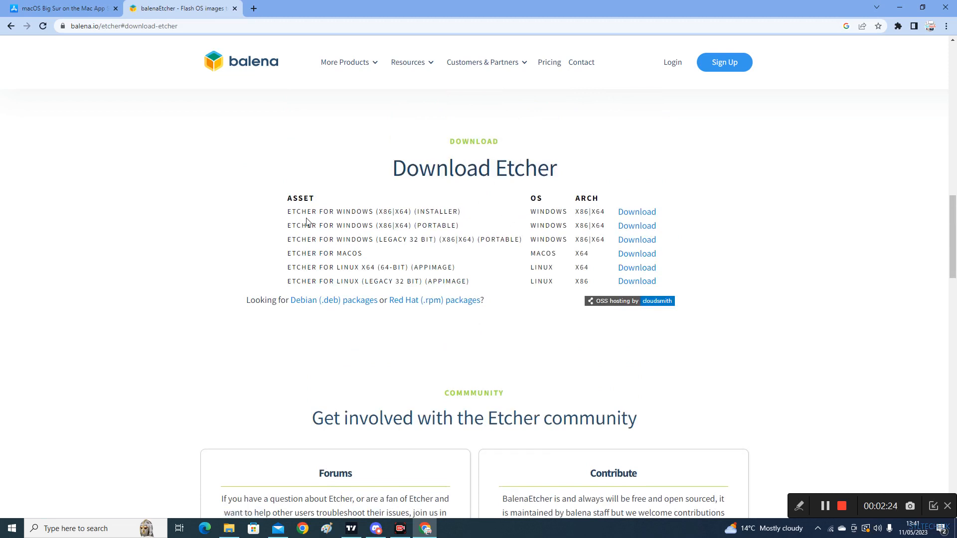
{"action": "mouse_move", "coordinate": [586, 212]}
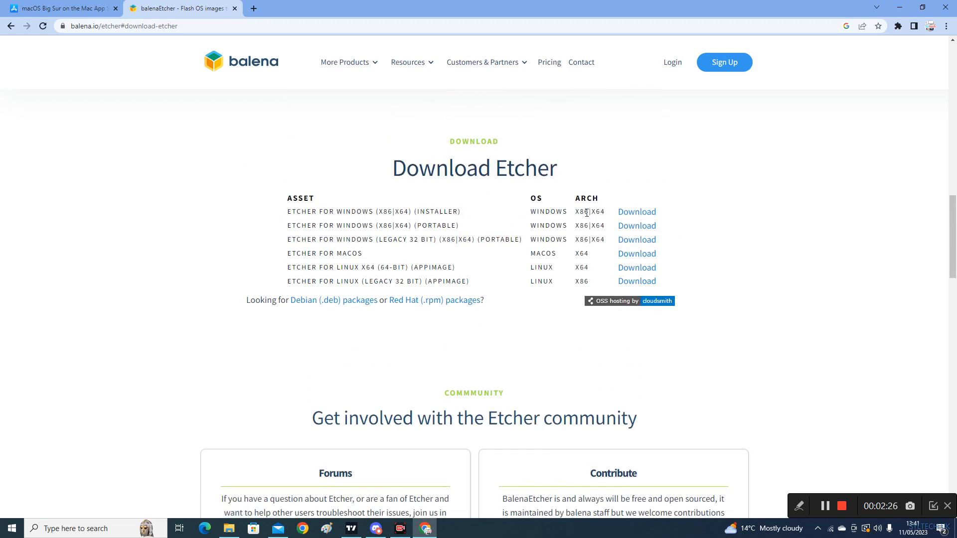
{"action": "double_click", "coordinate": [589, 212]}
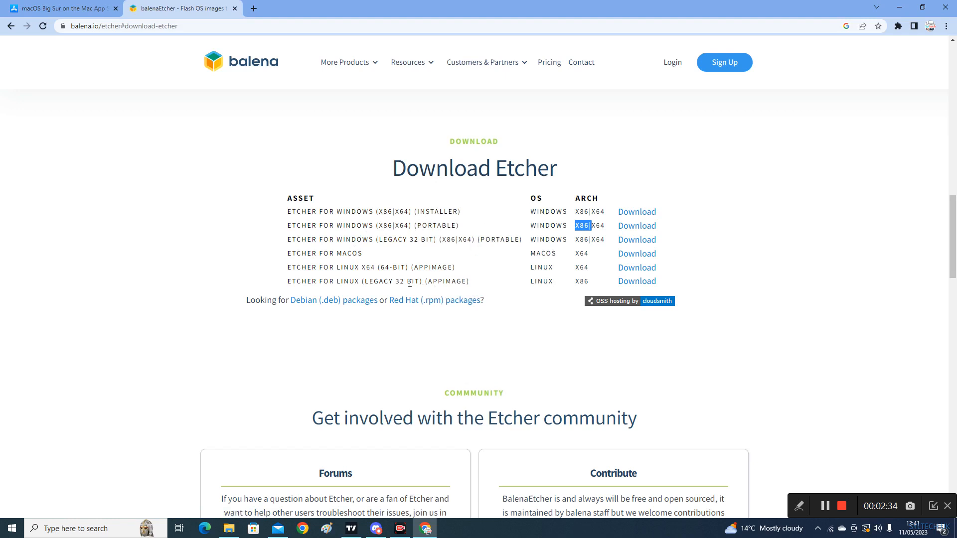
{"action": "mouse_move", "coordinate": [346, 257]}
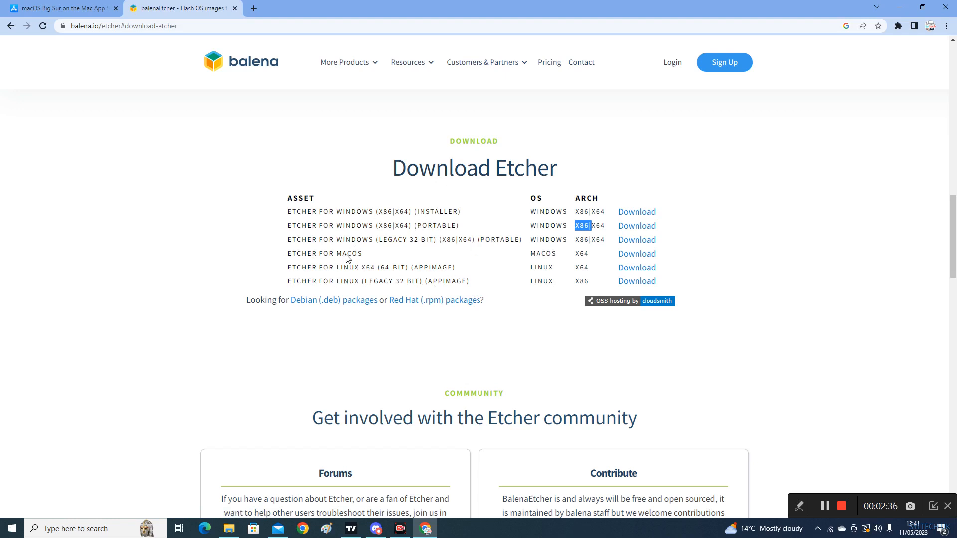
{"action": "mouse_move", "coordinate": [454, 211]}
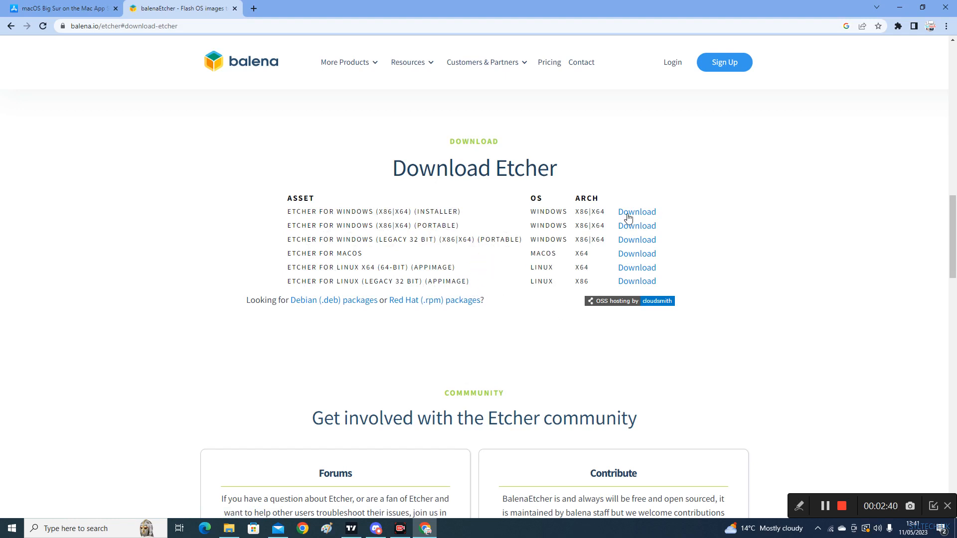
{"action": "mouse_move", "coordinate": [858, 171]}
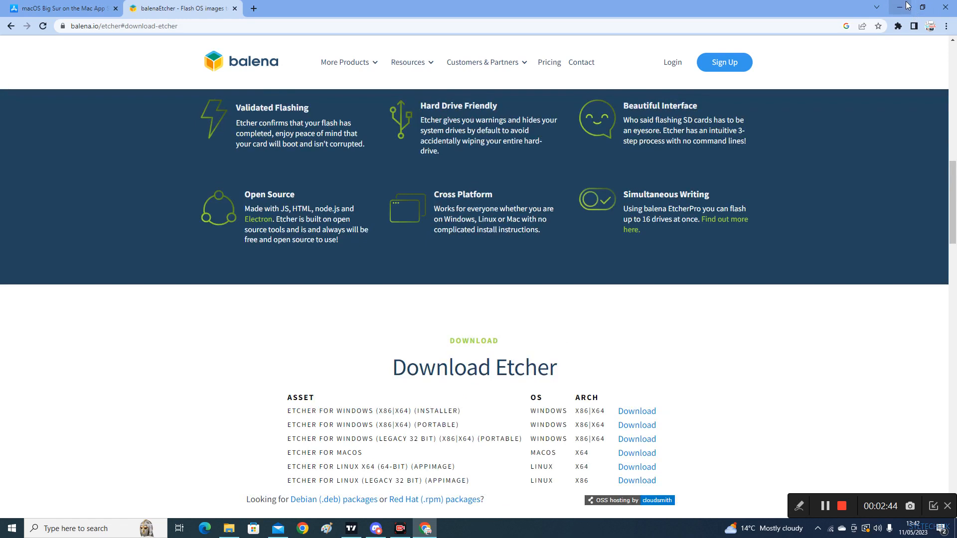
Step: Put the browser away and launch balenaEtcher from its desktop shortcut, then close it again
{"action": "scroll", "scroll_direction": "down", "scroll_amount": 3}
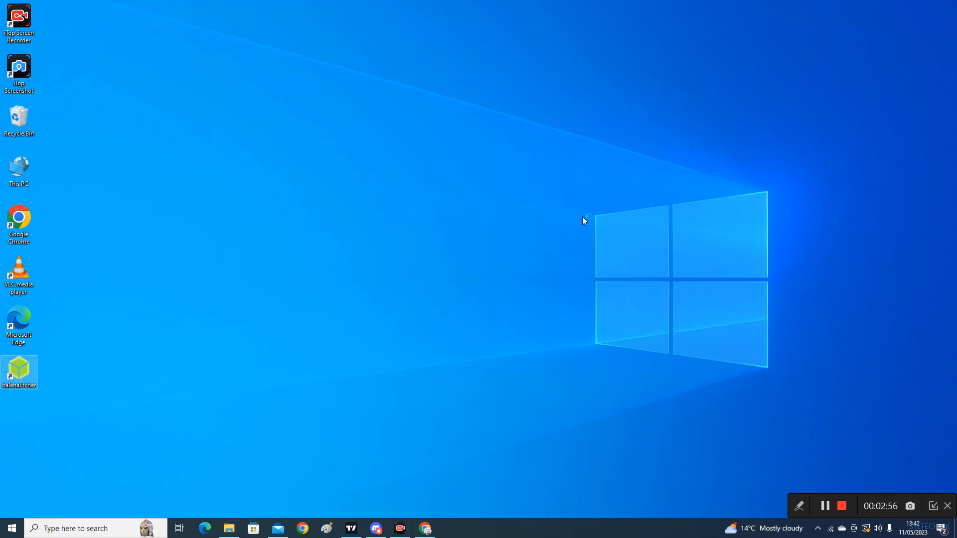
{"action": "mouse_move", "coordinate": [300, 277]}
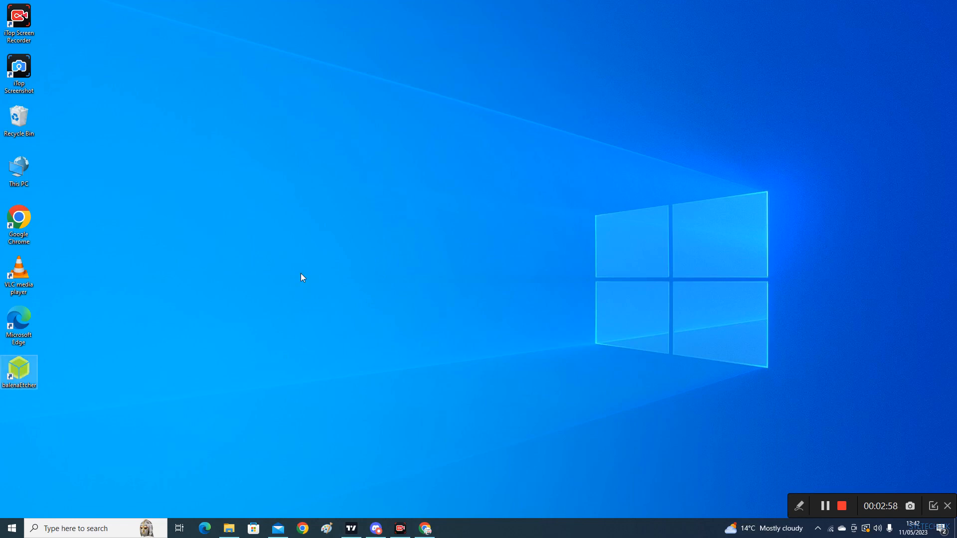
{"action": "double_click", "coordinate": [19, 372]}
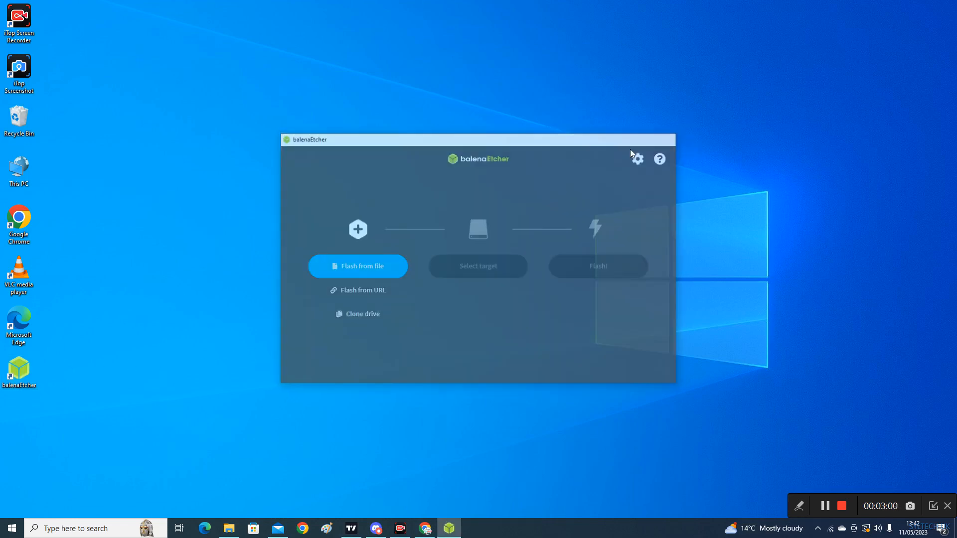
{"action": "right_click", "coordinate": [19, 372]}
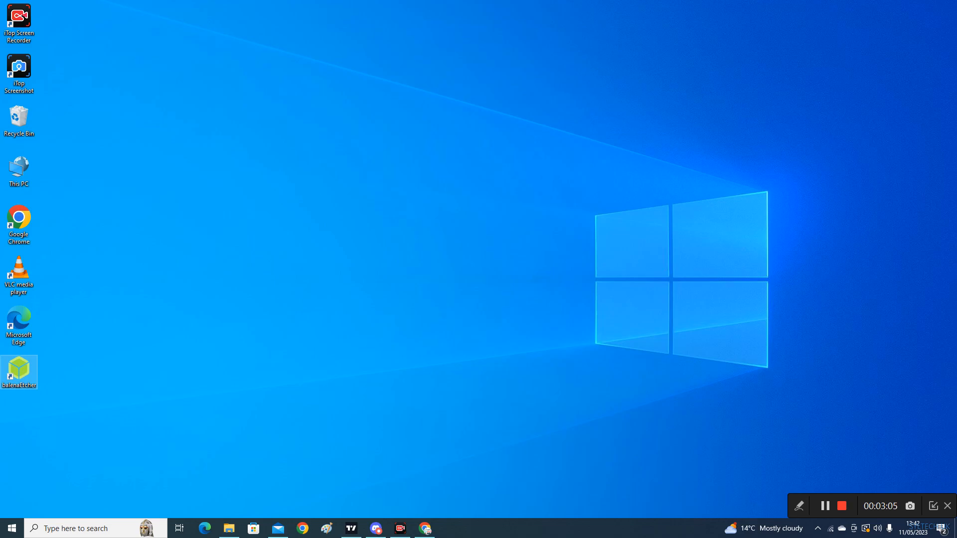
{"action": "mouse_move", "coordinate": [529, 278]}
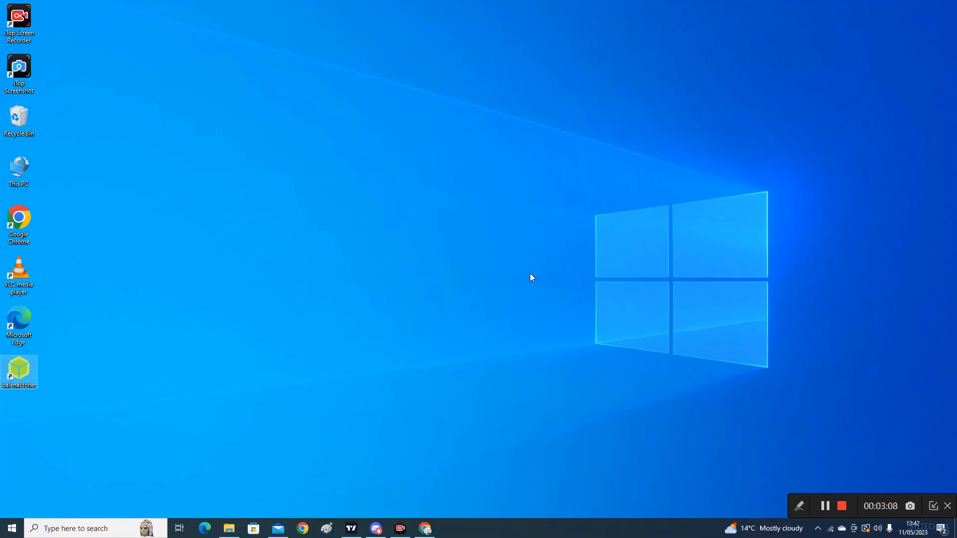
Step: Relaunch balenaEtcher and load Install macOS Big Sur 11.6.1.dmg as source, continuing past the partition table warning
{"action": "double_click", "coordinate": [19, 372]}
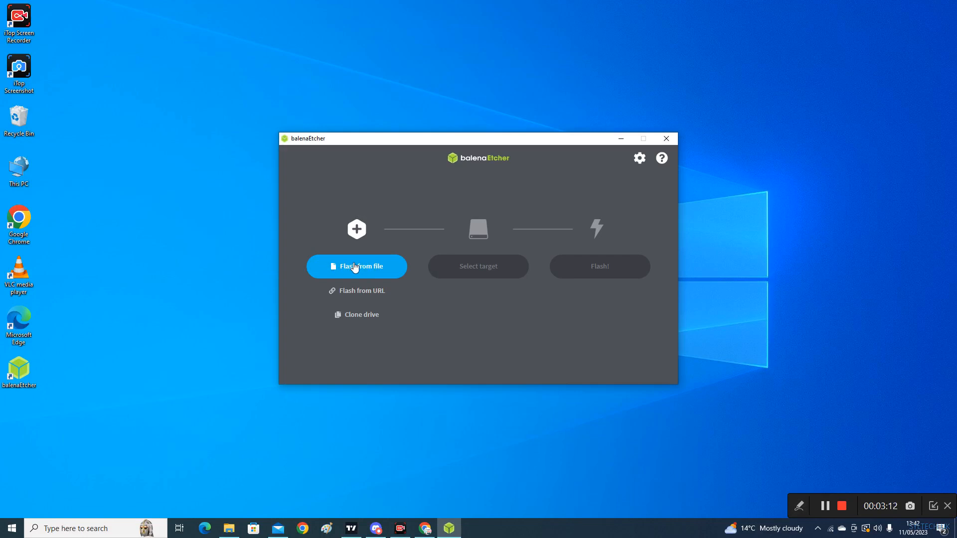
{"action": "left_click", "coordinate": [357, 266]}
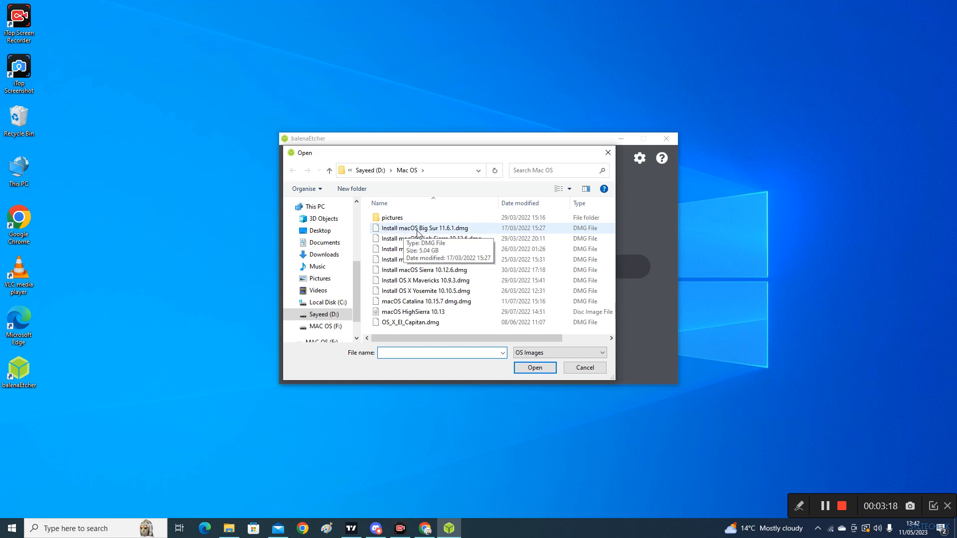
{"action": "left_click", "coordinate": [425, 227]}
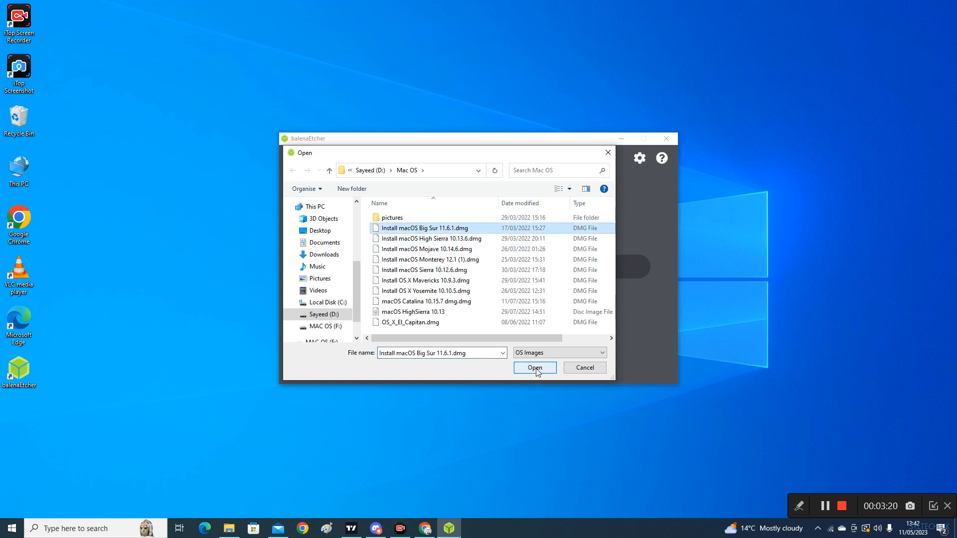
{"action": "left_click", "coordinate": [534, 368]}
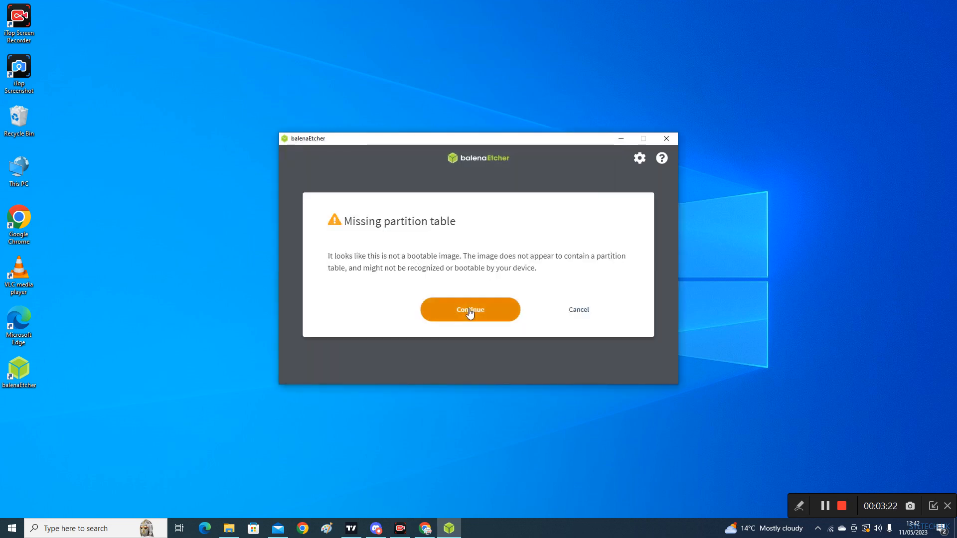
{"action": "left_click", "coordinate": [469, 309]}
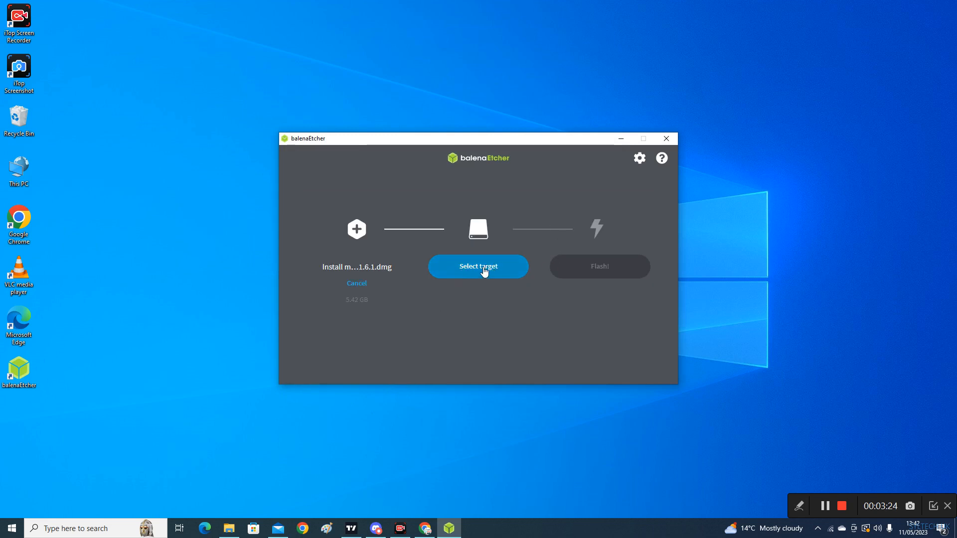
Step: Choose the 15.7 GB VendorCo ProductCode USB Device from the hidden drives as the flash target
{"action": "left_click", "coordinate": [478, 266]}
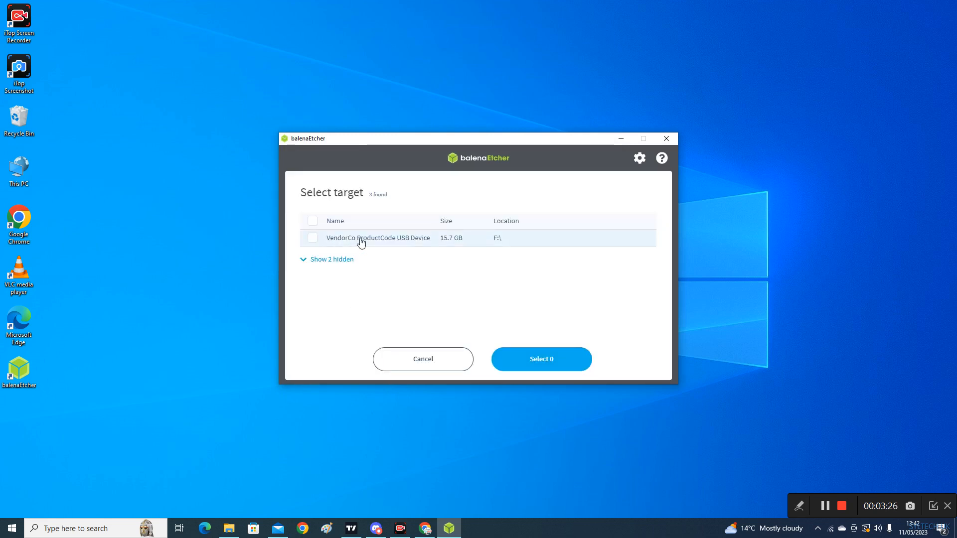
{"action": "mouse_move", "coordinate": [369, 242]}
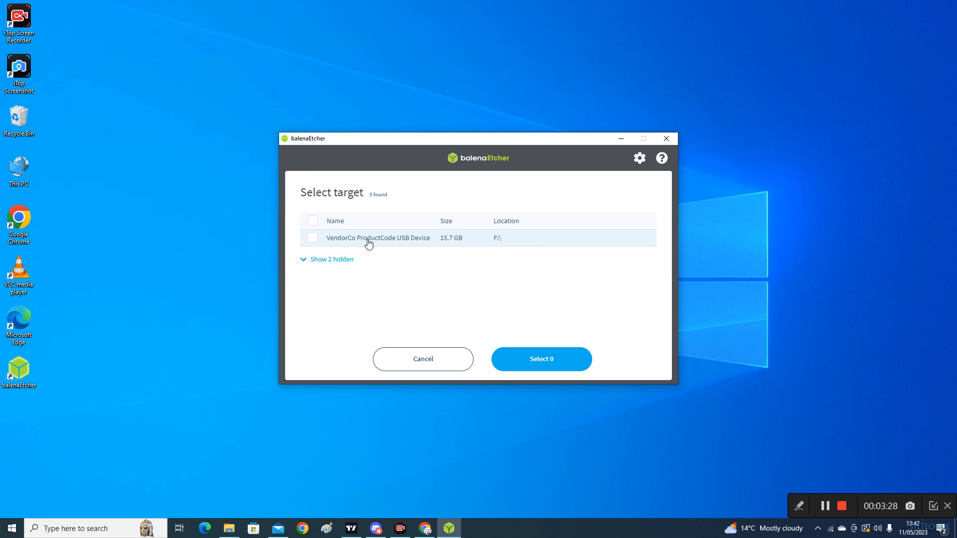
{"action": "left_click", "coordinate": [331, 259]}
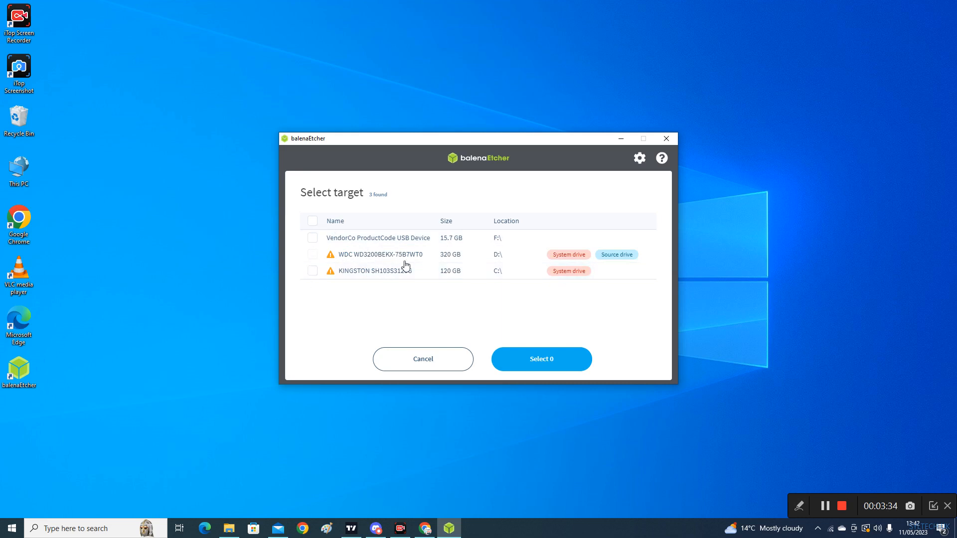
{"action": "left_click", "coordinate": [312, 238]}
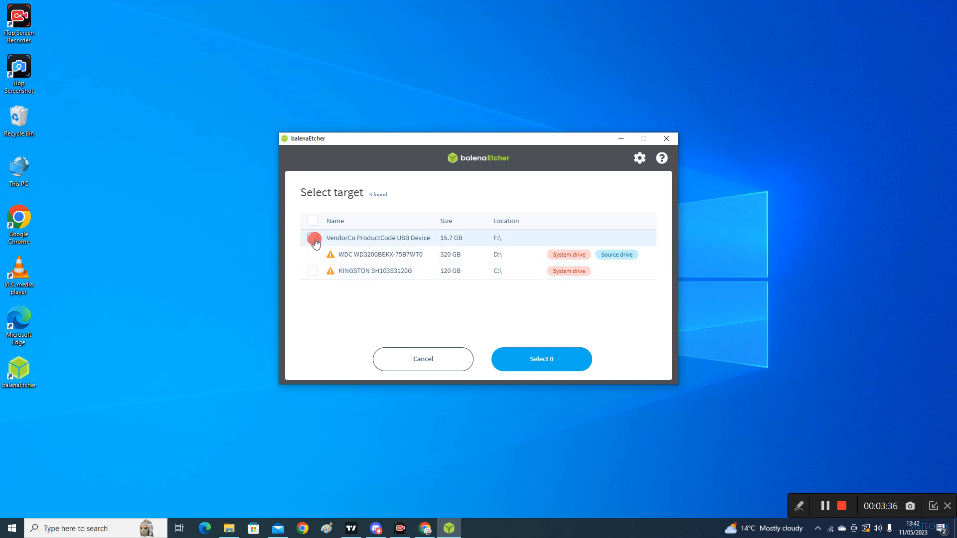
{"action": "left_click", "coordinate": [313, 238]}
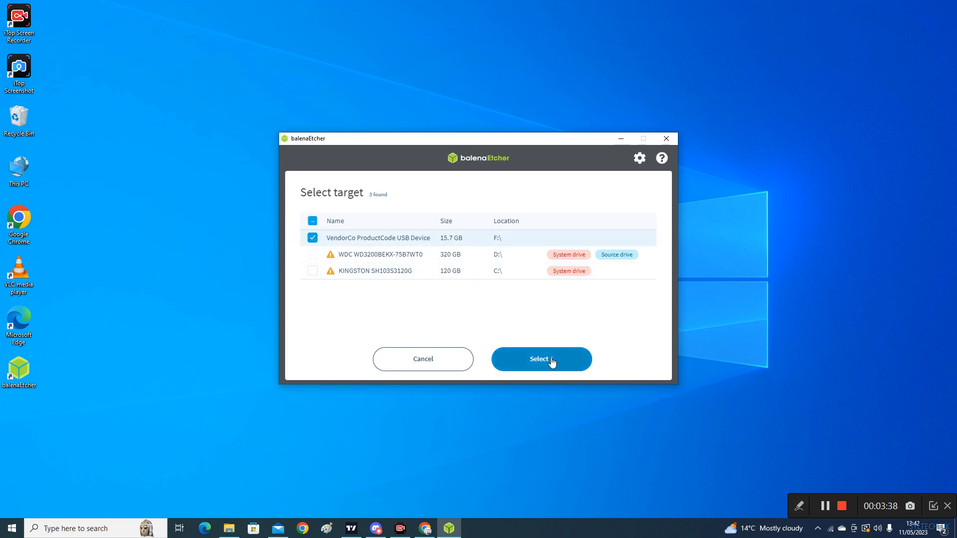
{"action": "left_click", "coordinate": [540, 359]}
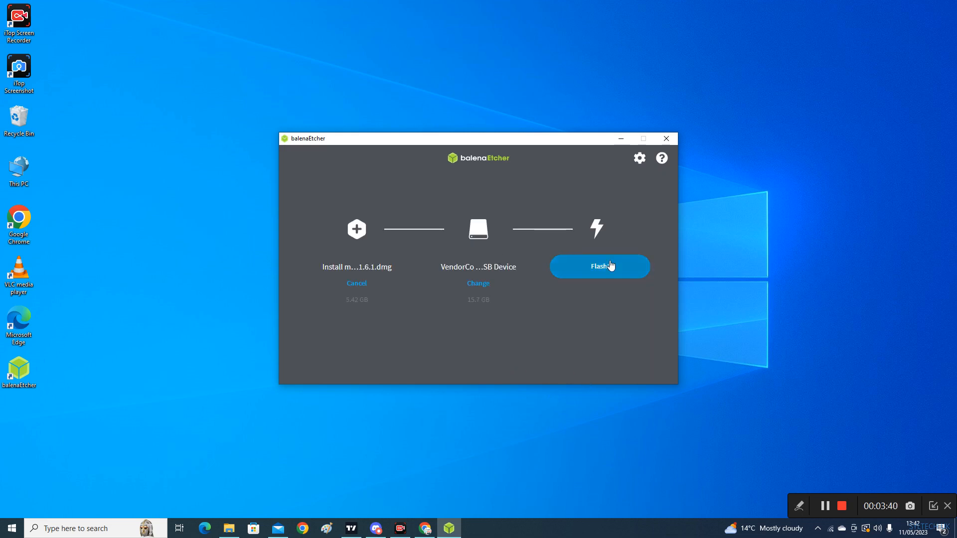
Step: Start flashing the Big Sur image to the VendorCo USB device
{"action": "left_click", "coordinate": [599, 266]}
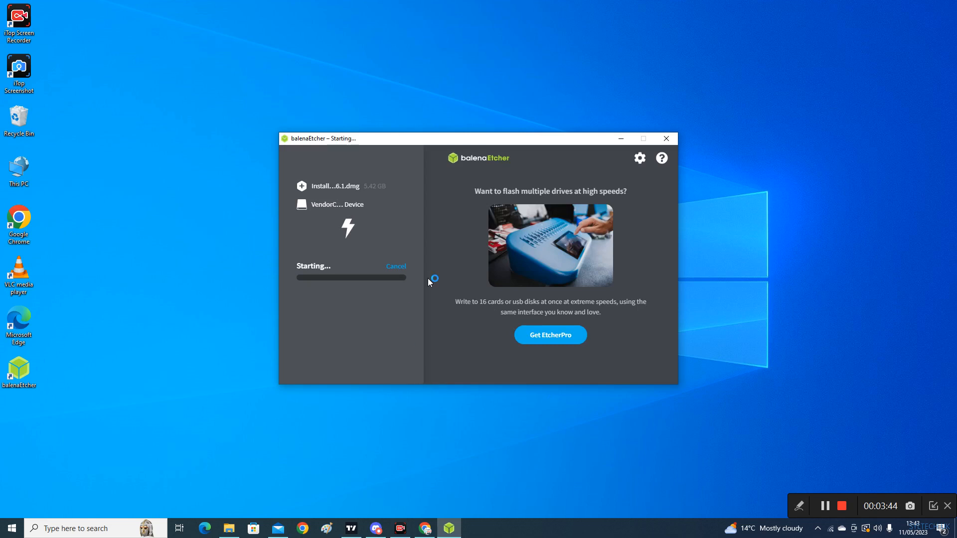
{"action": "mouse_move", "coordinate": [413, 333]}
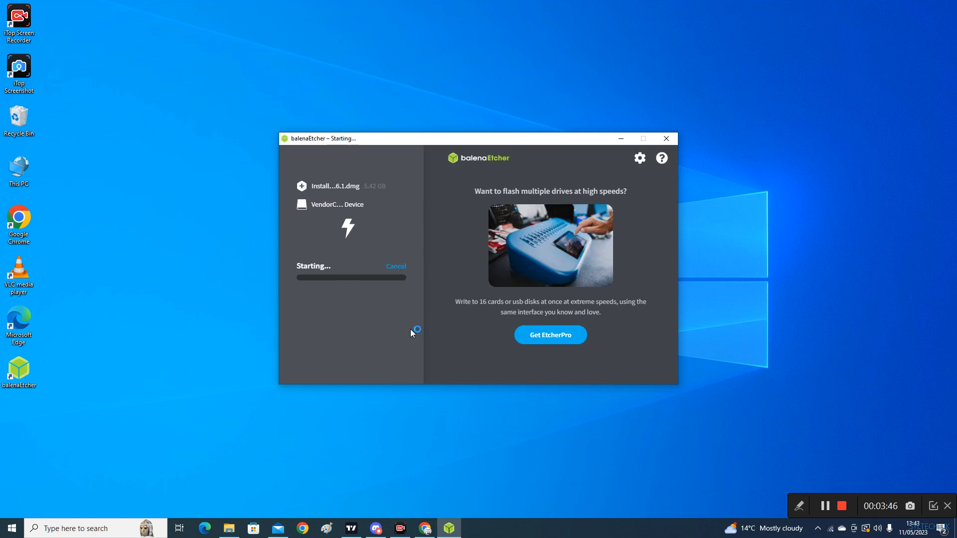
{"action": "mouse_move", "coordinate": [374, 292]}
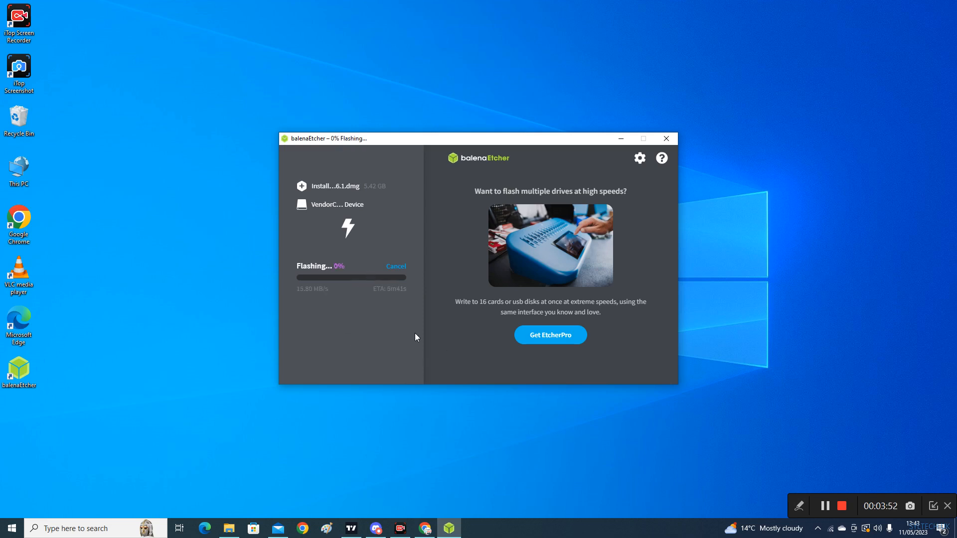
{"action": "mouse_move", "coordinate": [514, 453]}
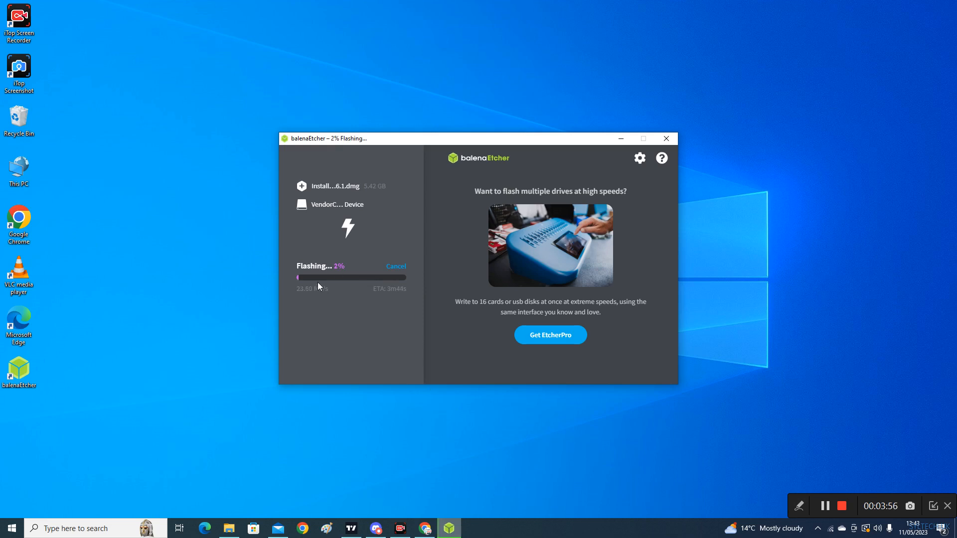
{"action": "mouse_move", "coordinate": [776, 424]}
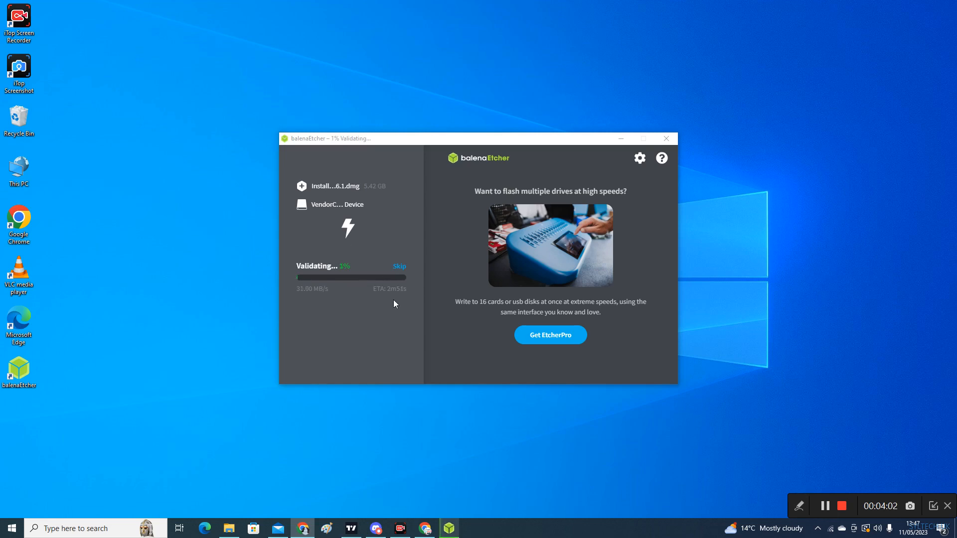
{"action": "mouse_move", "coordinate": [305, 271]}
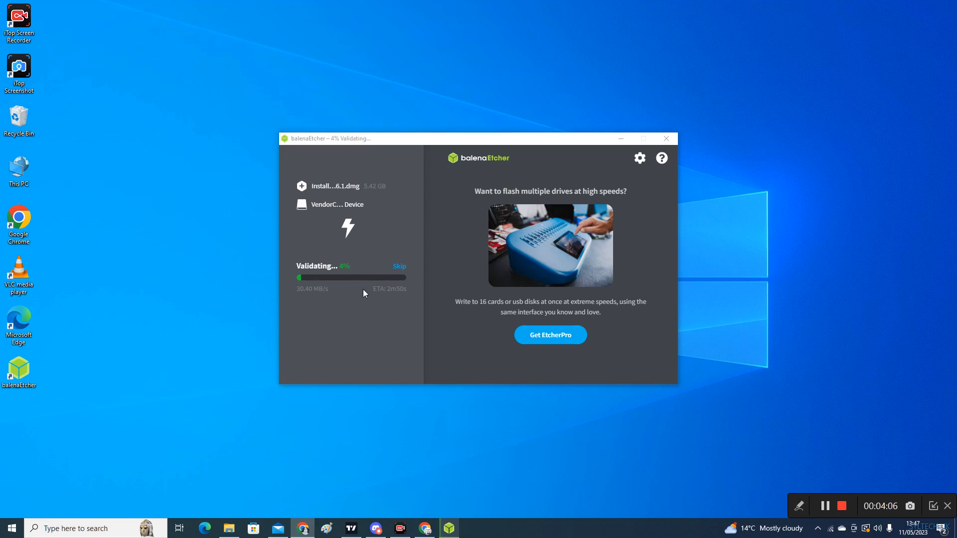
{"action": "mouse_move", "coordinate": [395, 284]}
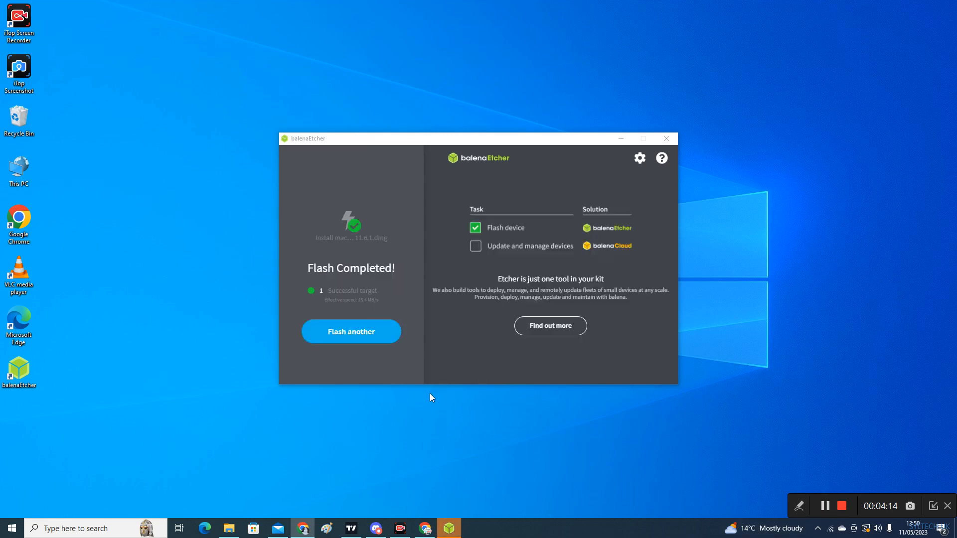
{"action": "mouse_move", "coordinate": [517, 230]}
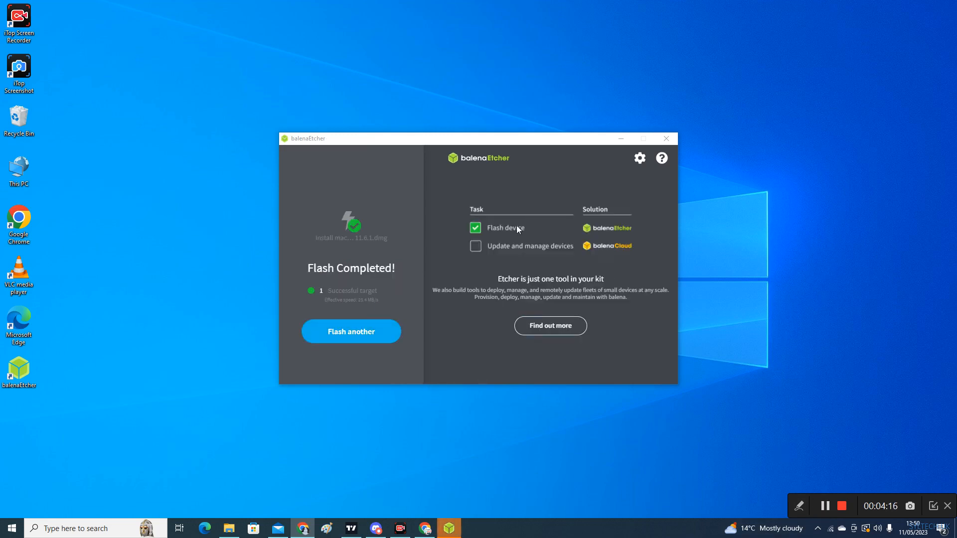
{"action": "mouse_move", "coordinate": [471, 402]}
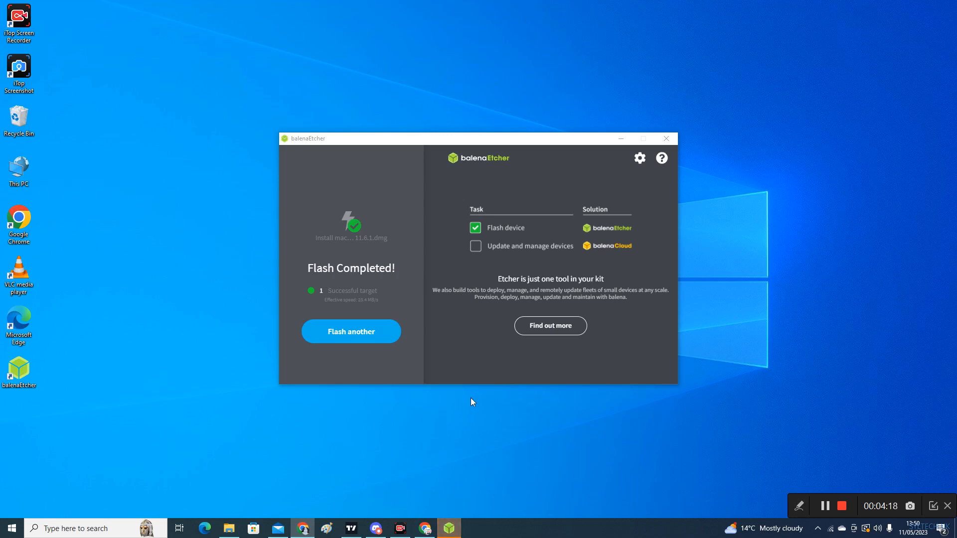
{"action": "mouse_move", "coordinate": [401, 354]}
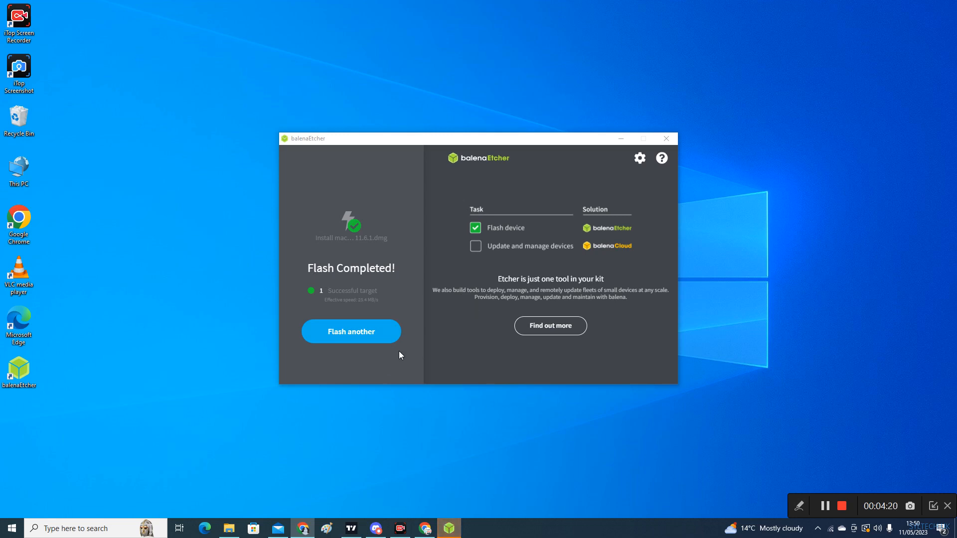
{"action": "mouse_move", "coordinate": [341, 335]}
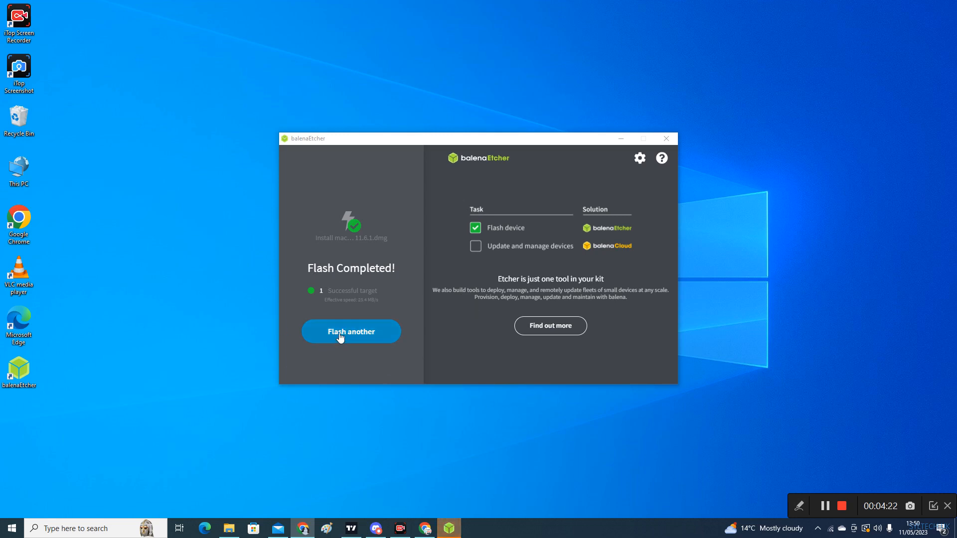
{"action": "mouse_move", "coordinate": [442, 350]}
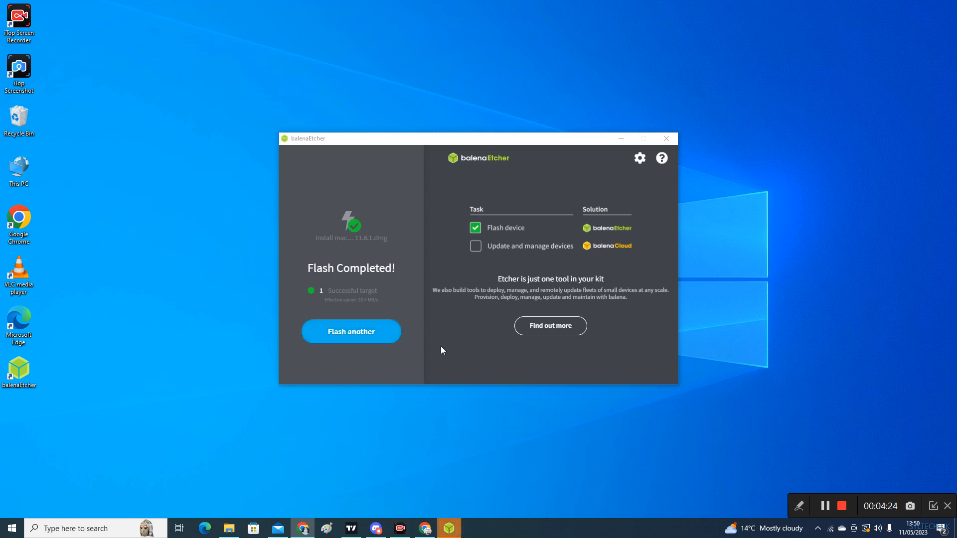
{"action": "mouse_move", "coordinate": [448, 260]}
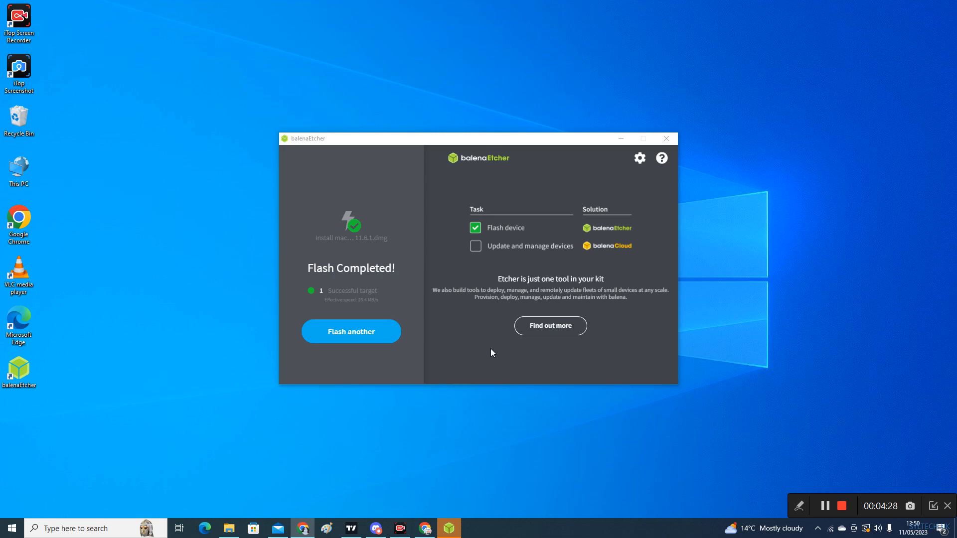
{"action": "mouse_move", "coordinate": [540, 511]}
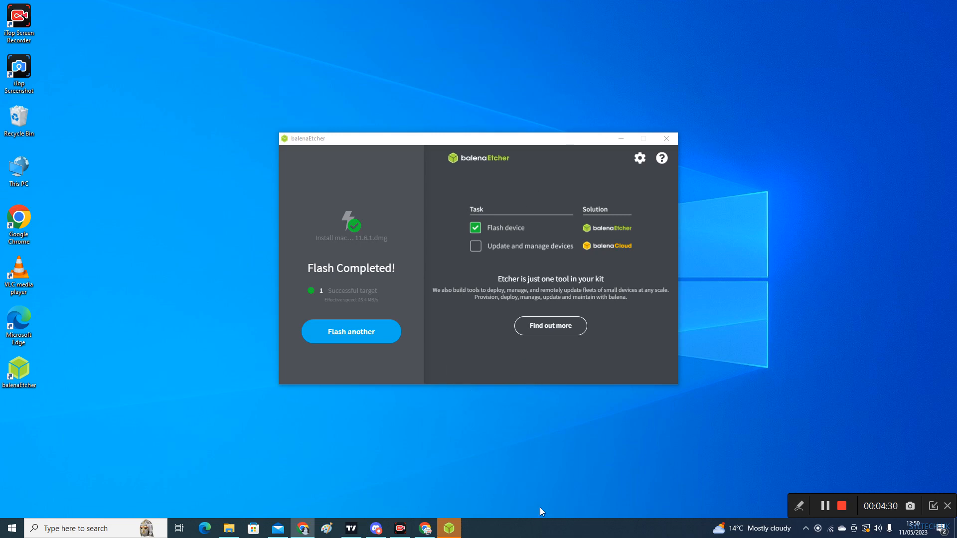
{"action": "mouse_move", "coordinate": [390, 372]}
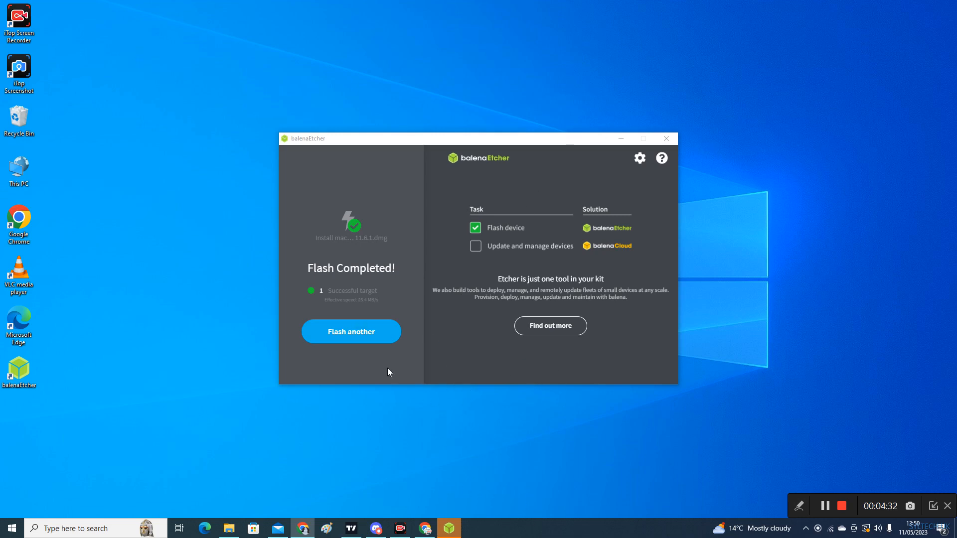
{"action": "mouse_move", "coordinate": [393, 420]}
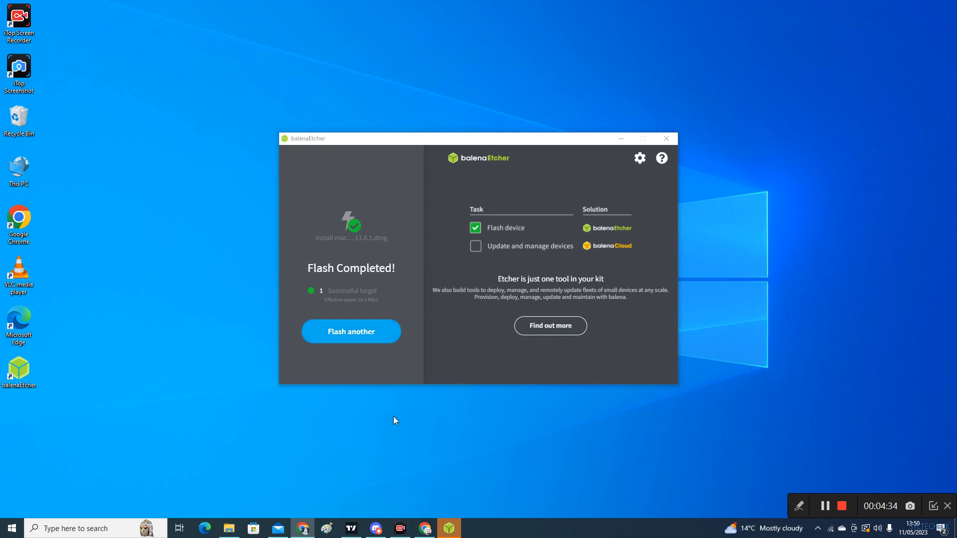